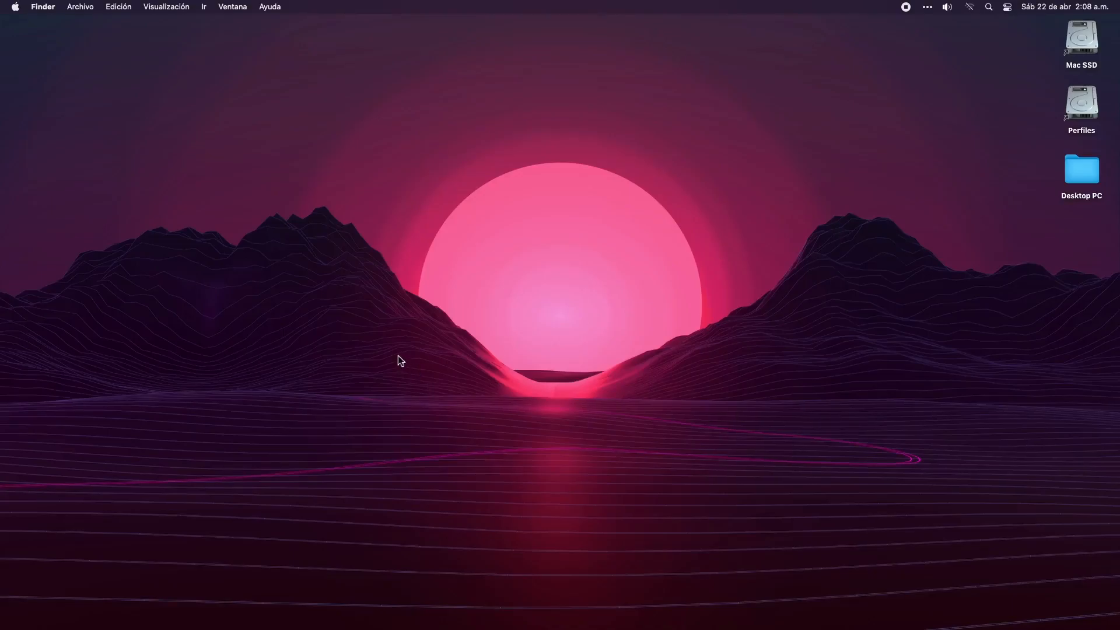
mouse_move(391, 336)
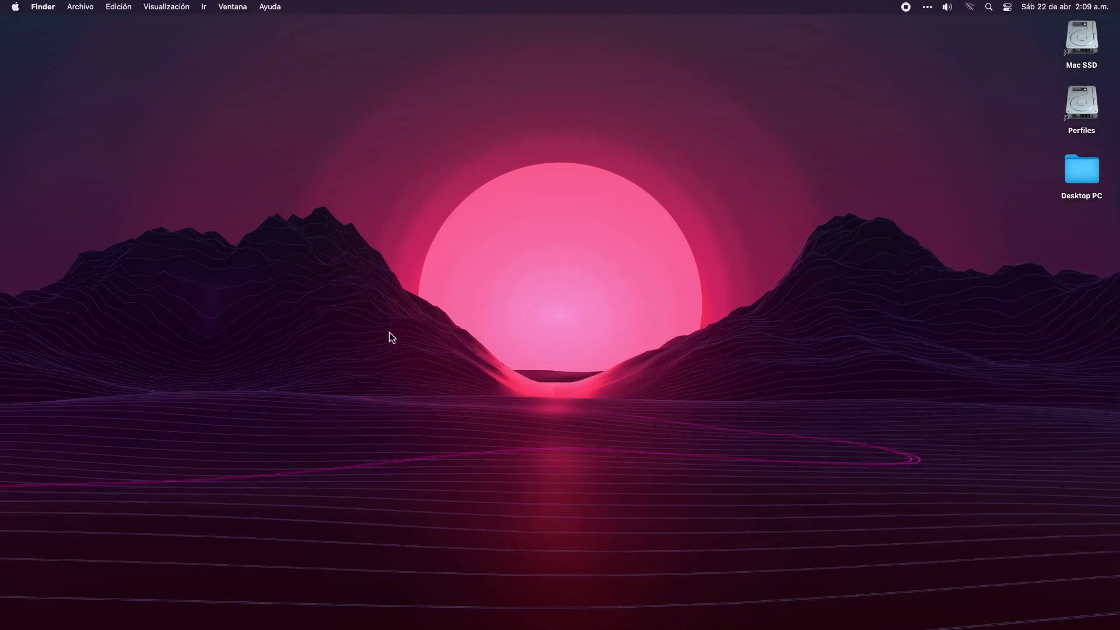
mouse_move(724, 219)
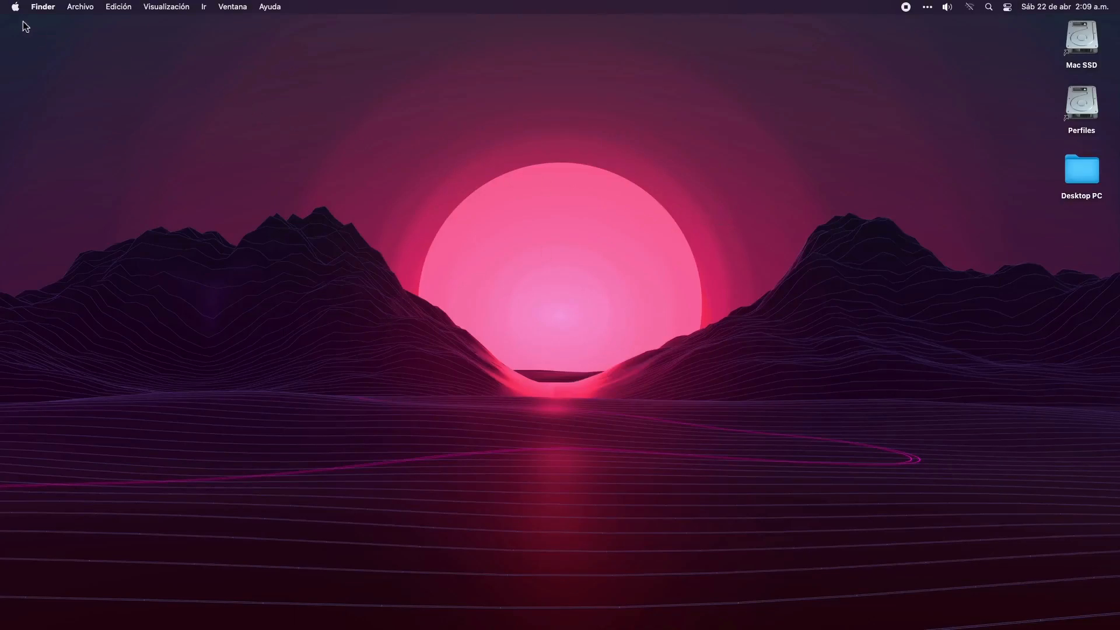
Show About This Mac (Monterey 12.6.5, Mid 2012 MacBook Pro), then head to System Preferences.
left_click(14, 7)
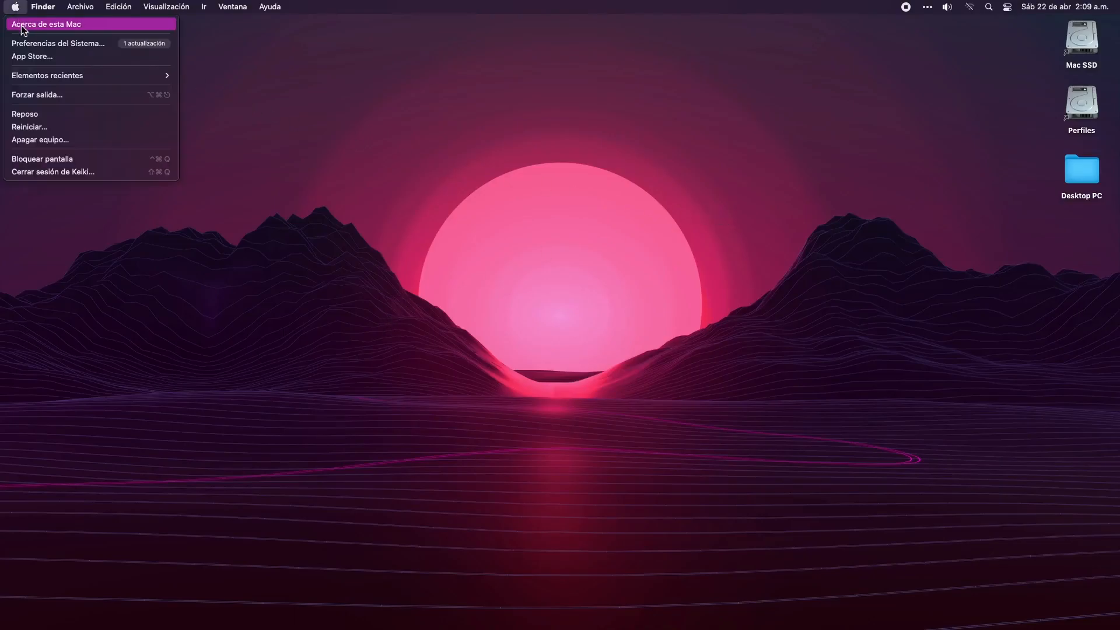
left_click(46, 24)
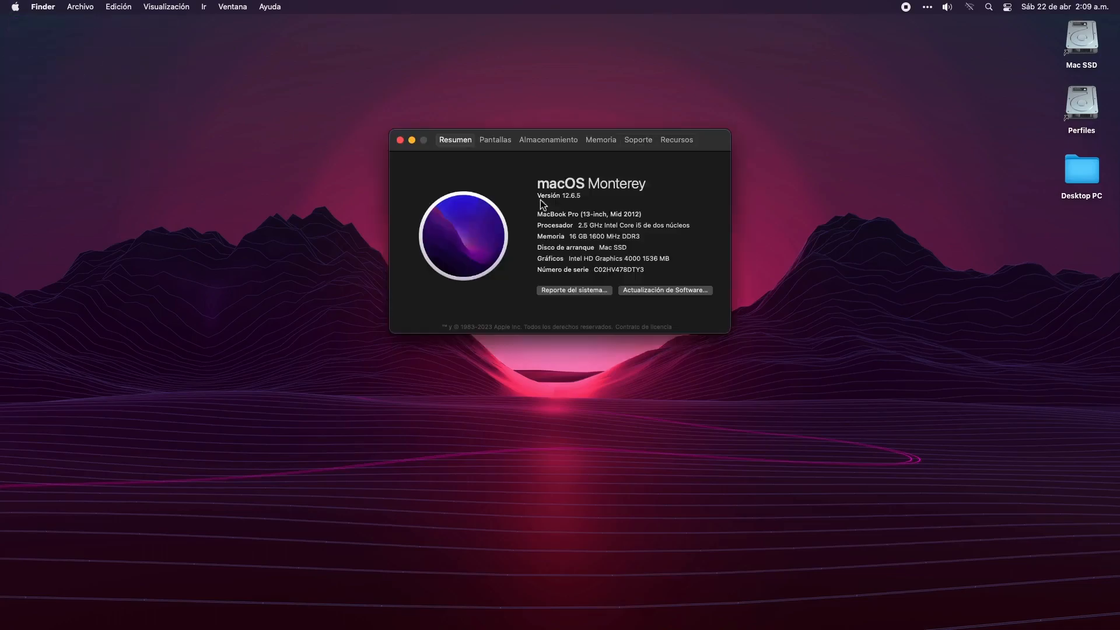
mouse_move(589, 219)
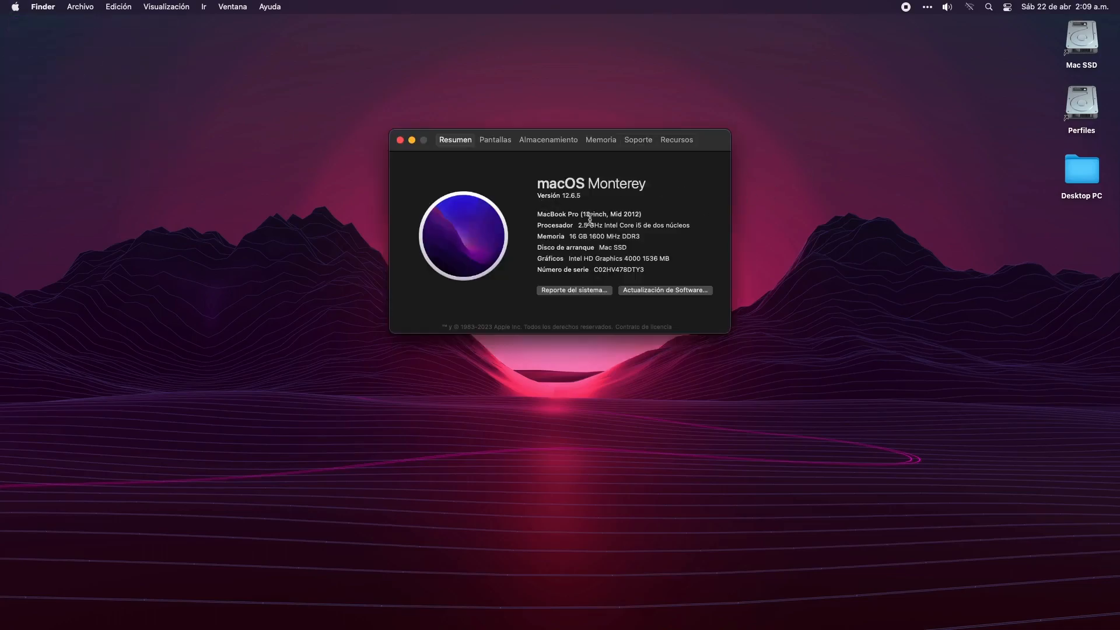
mouse_move(770, 215)
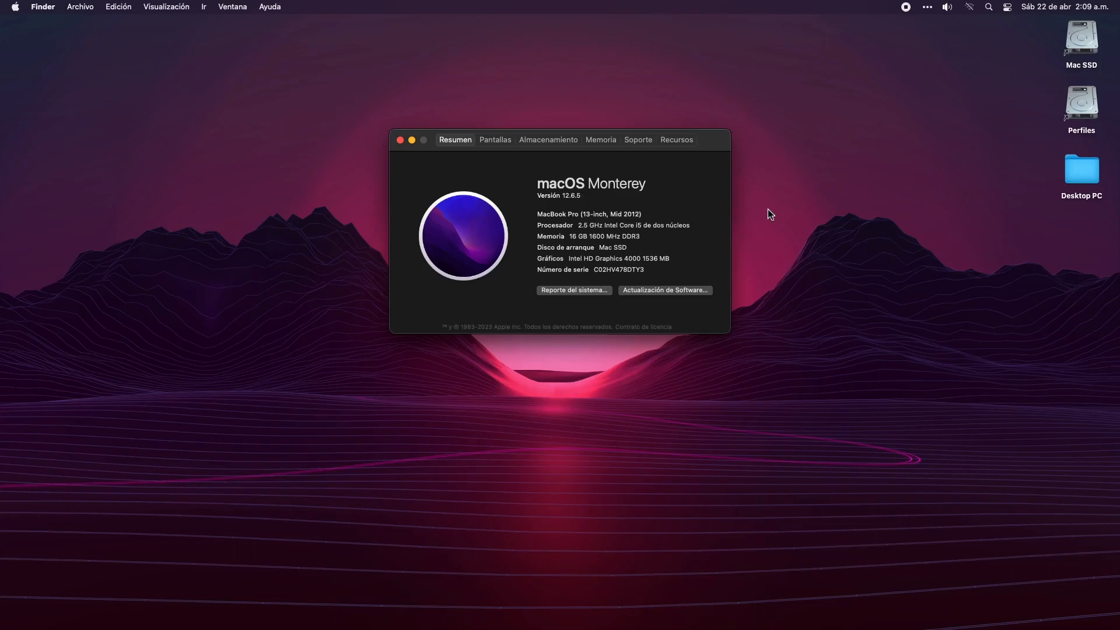
mouse_move(450, 178)
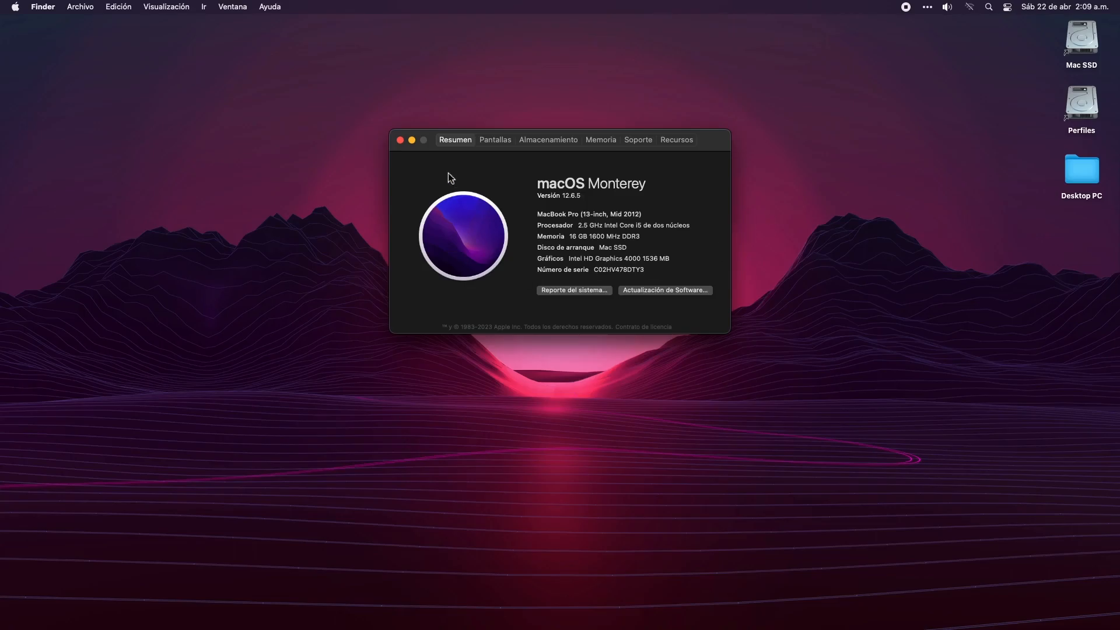
left_click(14, 7)
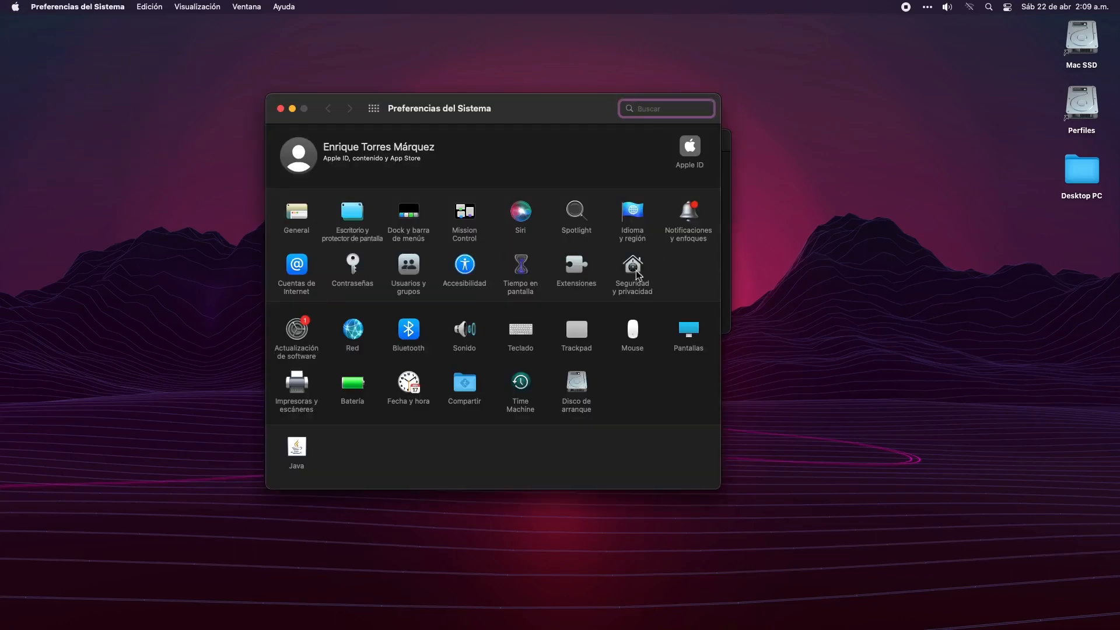
In Security & Privacy's Privacy pane, review the apps allowed to use the microphone.
left_click(632, 263)
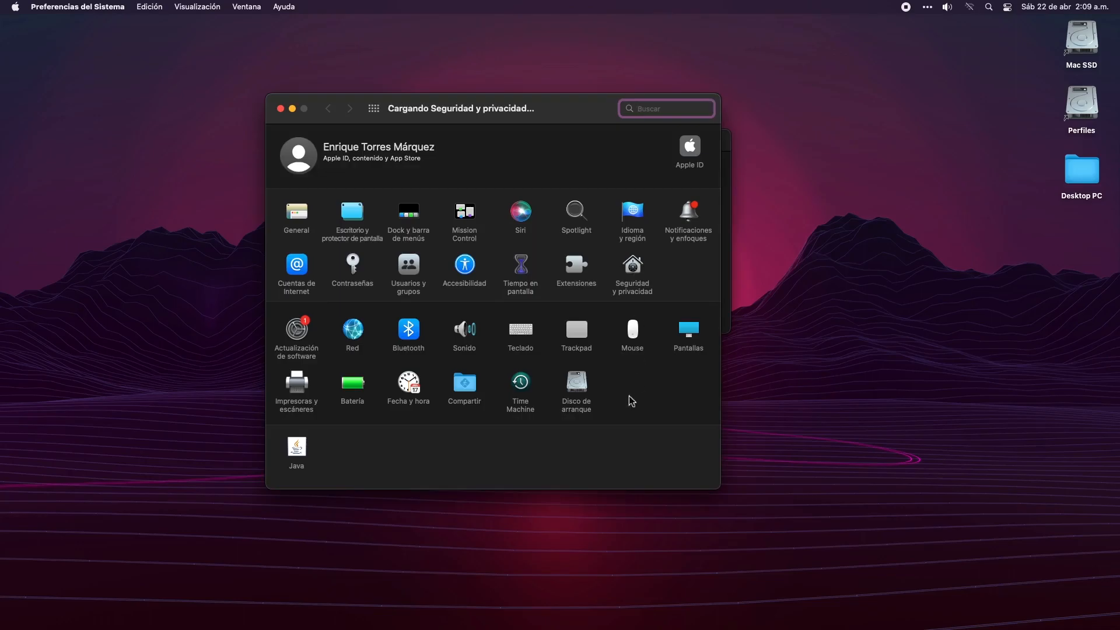
left_click(631, 265)
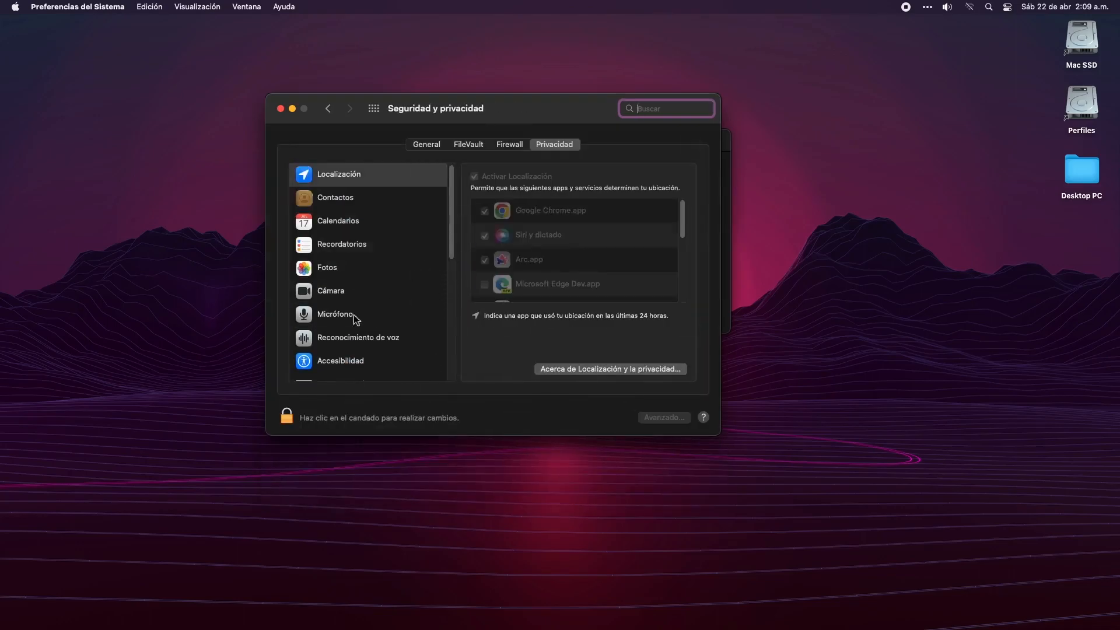
left_click(336, 314)
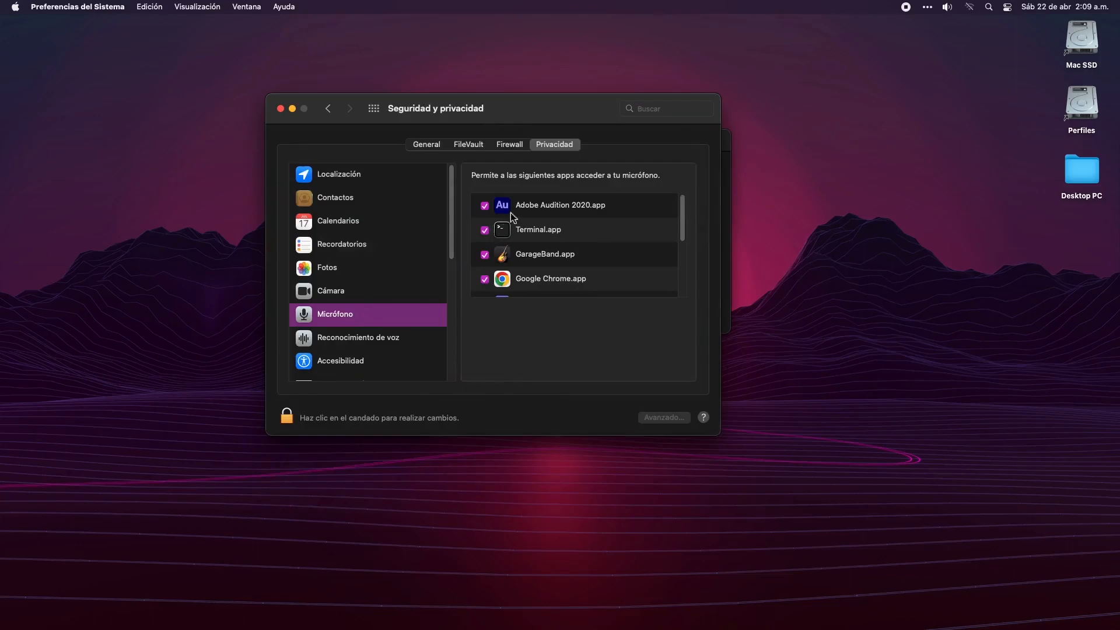
scroll("down", 3)
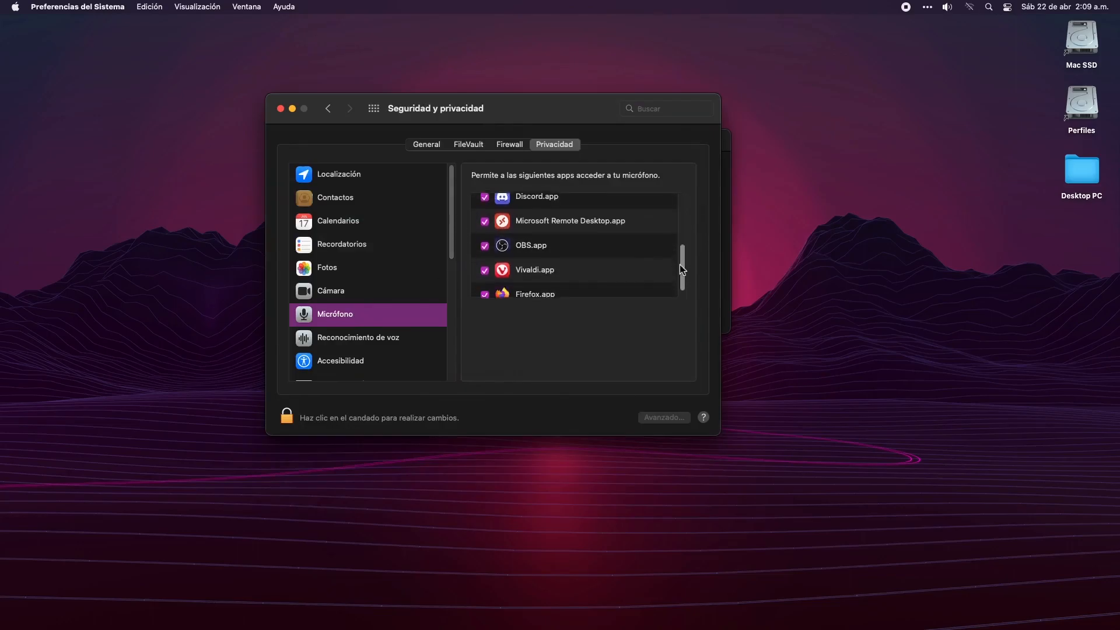
scroll("down", 3)
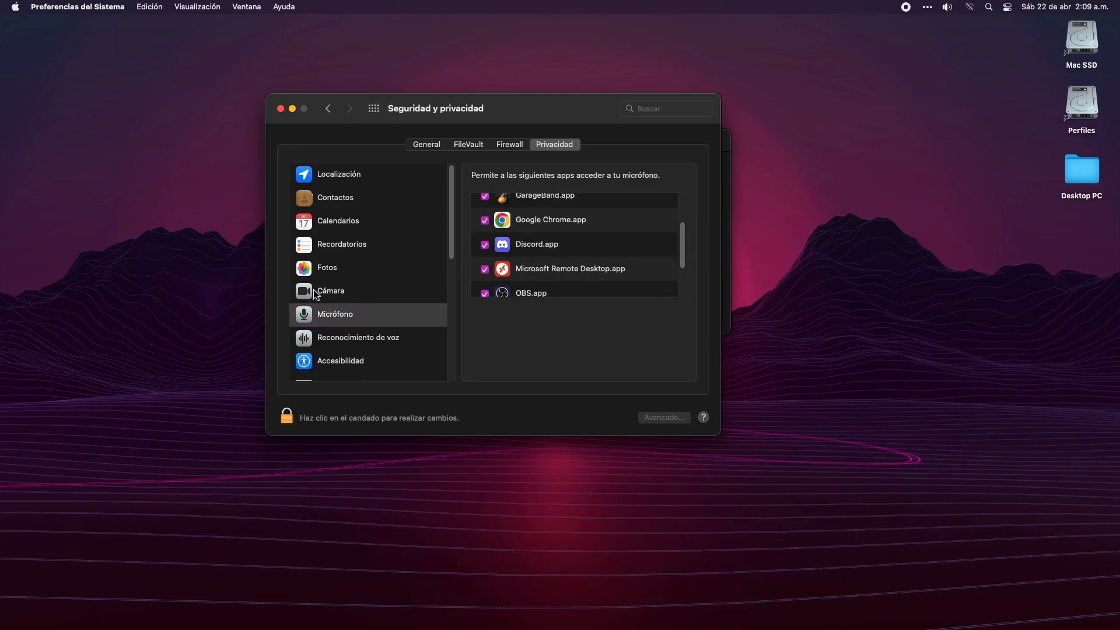
Review the apps allowed to use the camera.
left_click(330, 291)
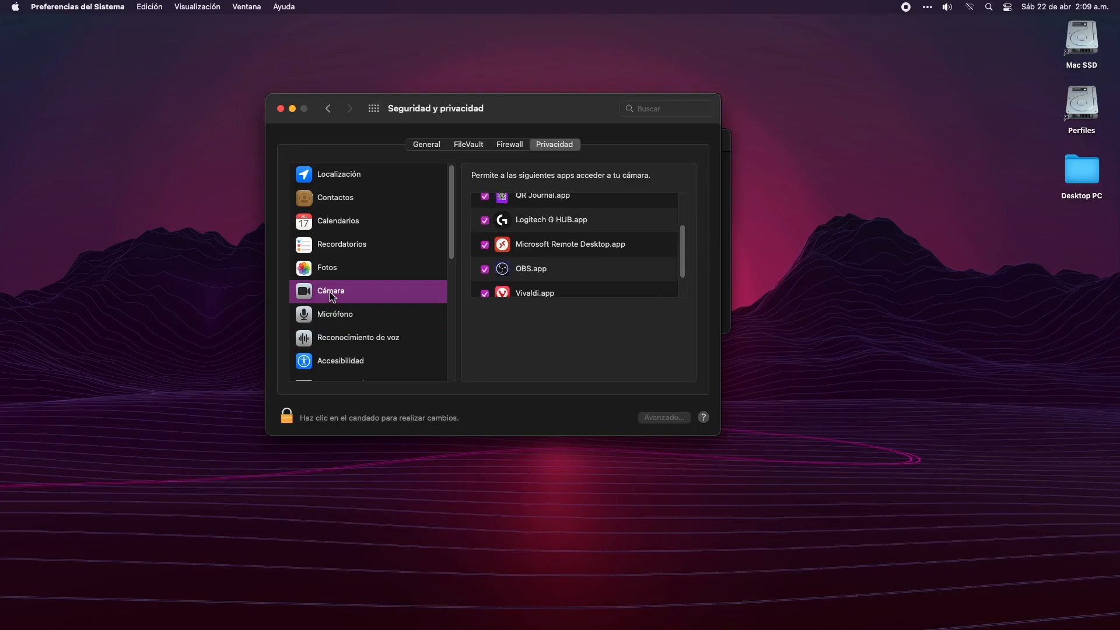
scroll("down", 3)
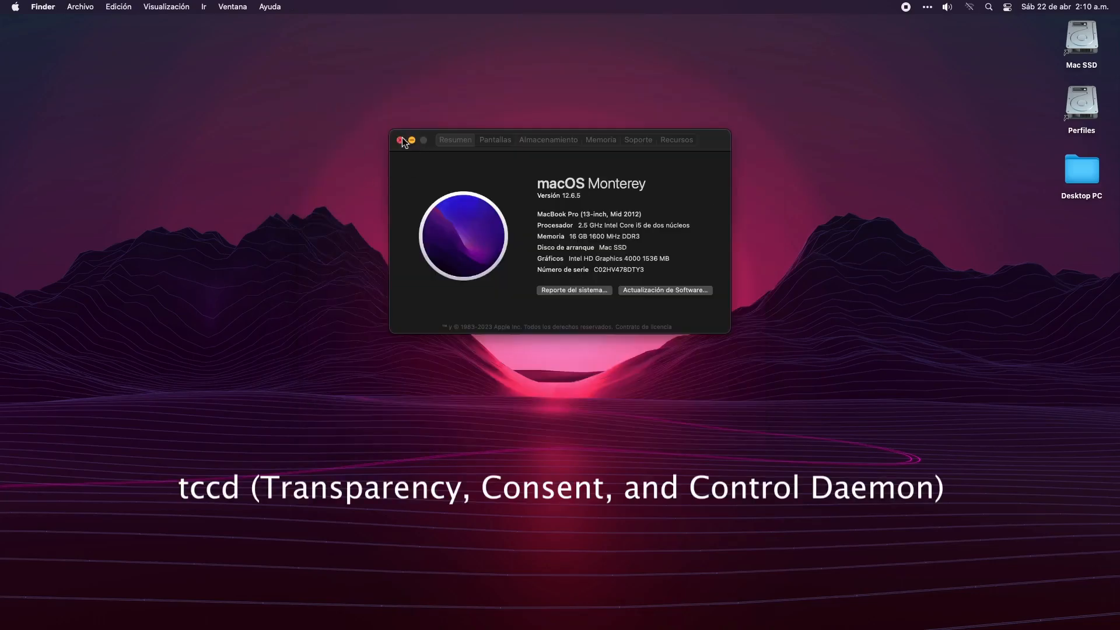
Close the About This Mac overview window.
left_click(400, 140)
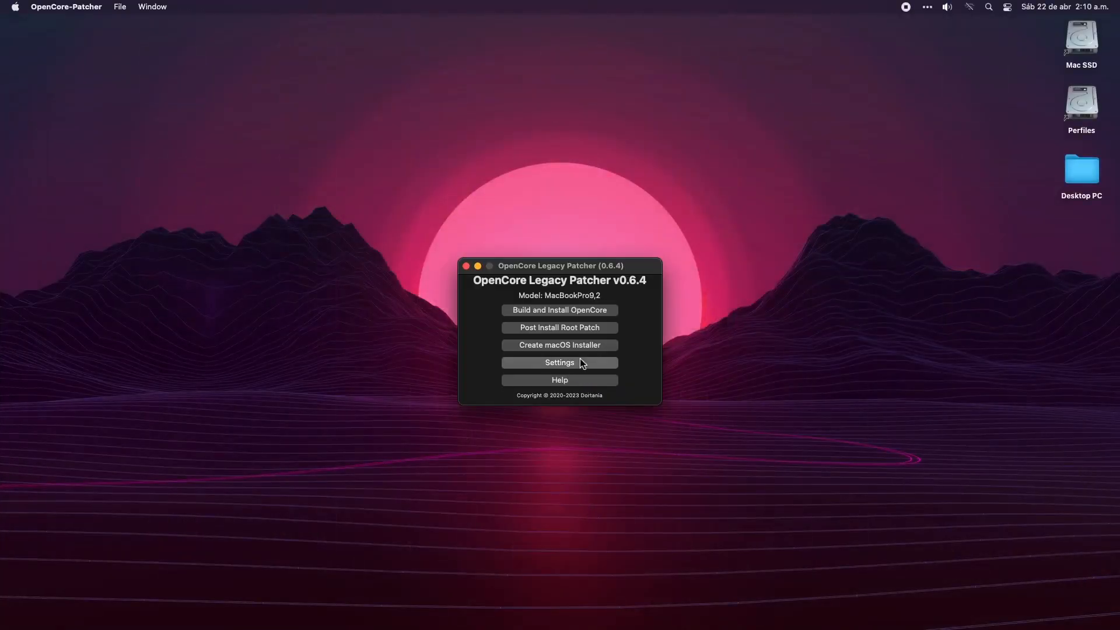
left_click(559, 362)
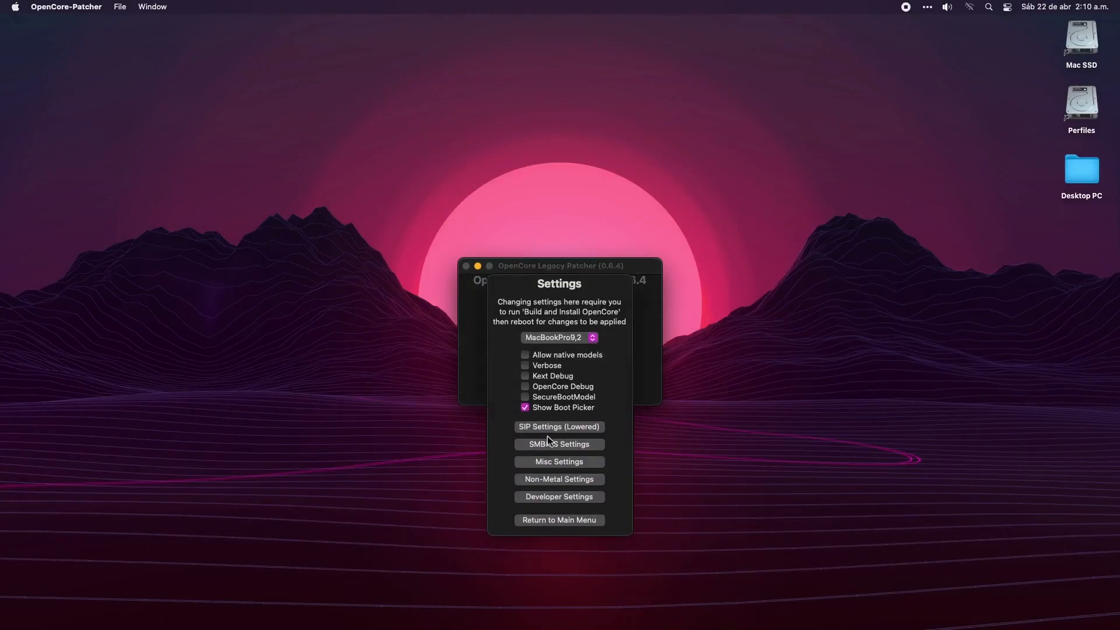
left_click(559, 427)
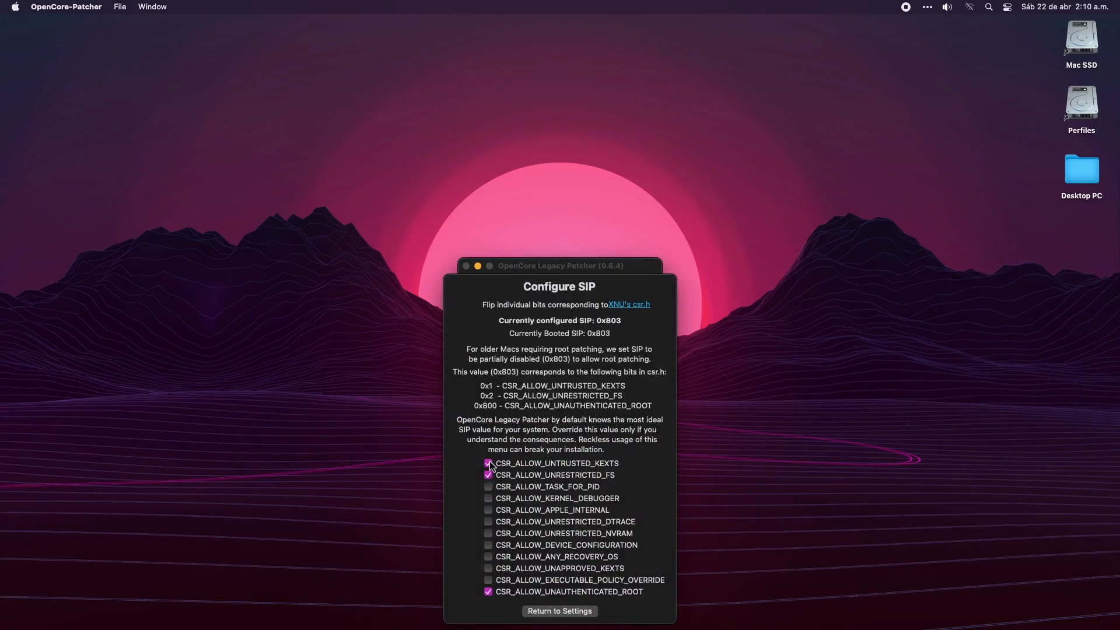
left_click(489, 464)
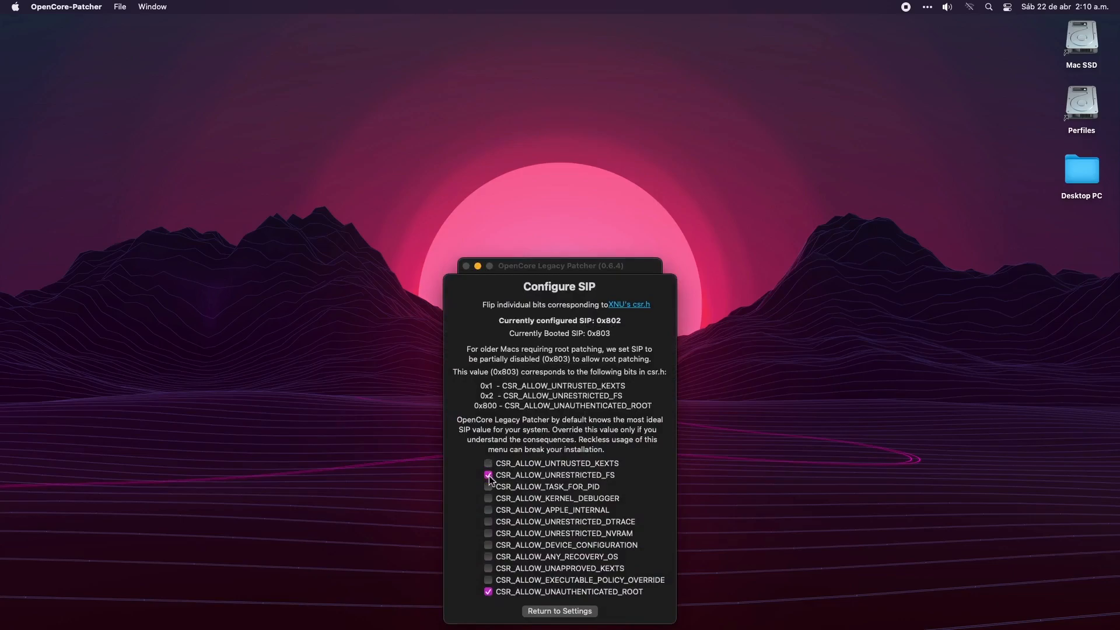
left_click(488, 463)
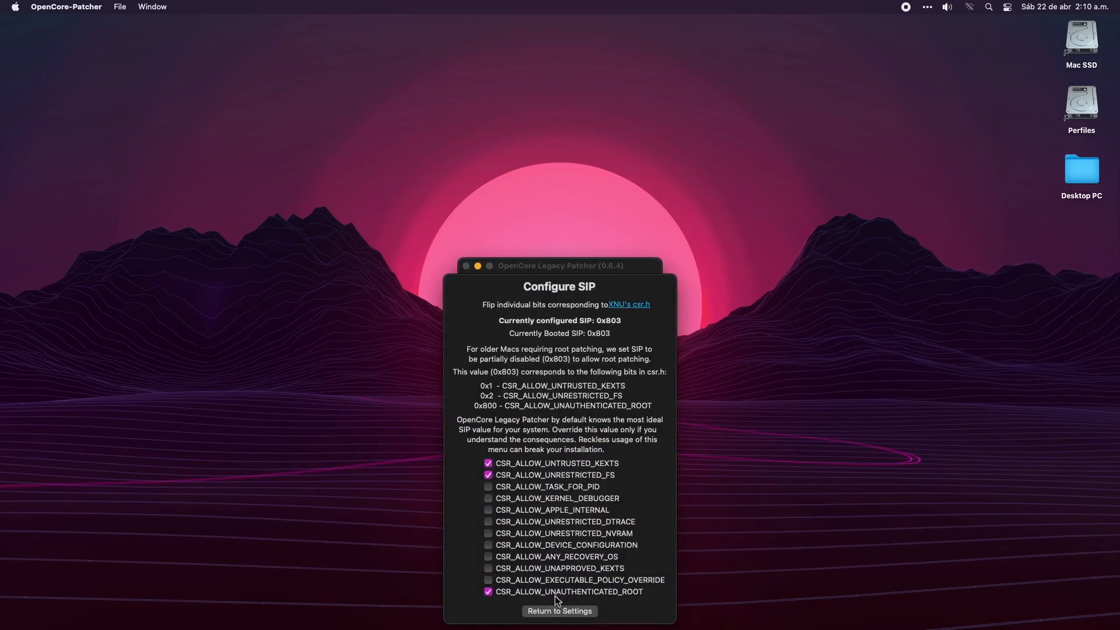
left_click(559, 610)
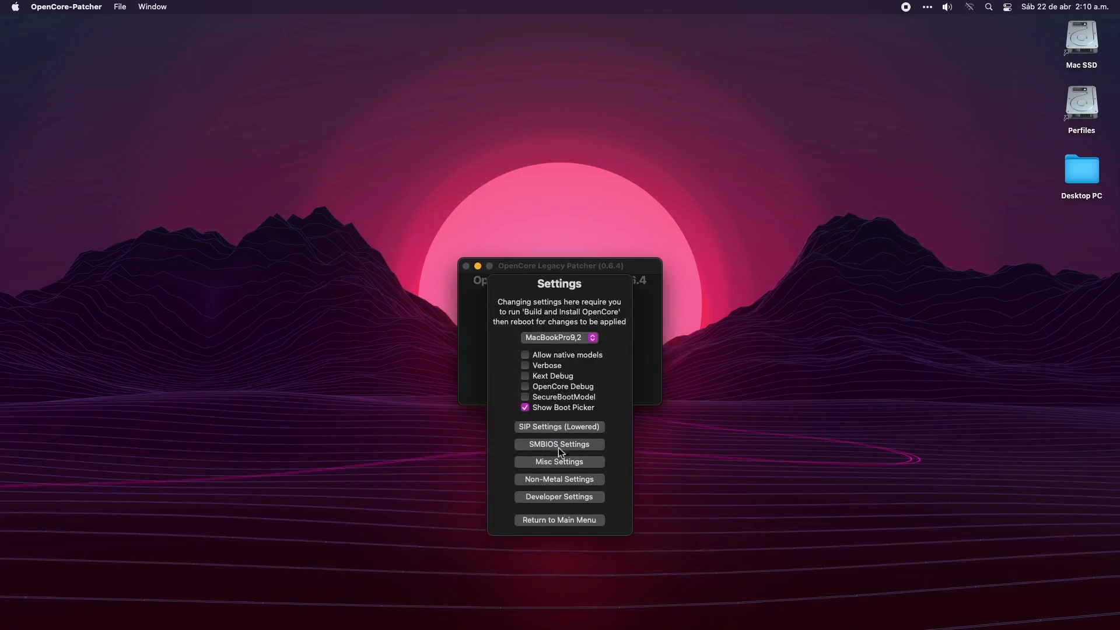
left_click(559, 521)
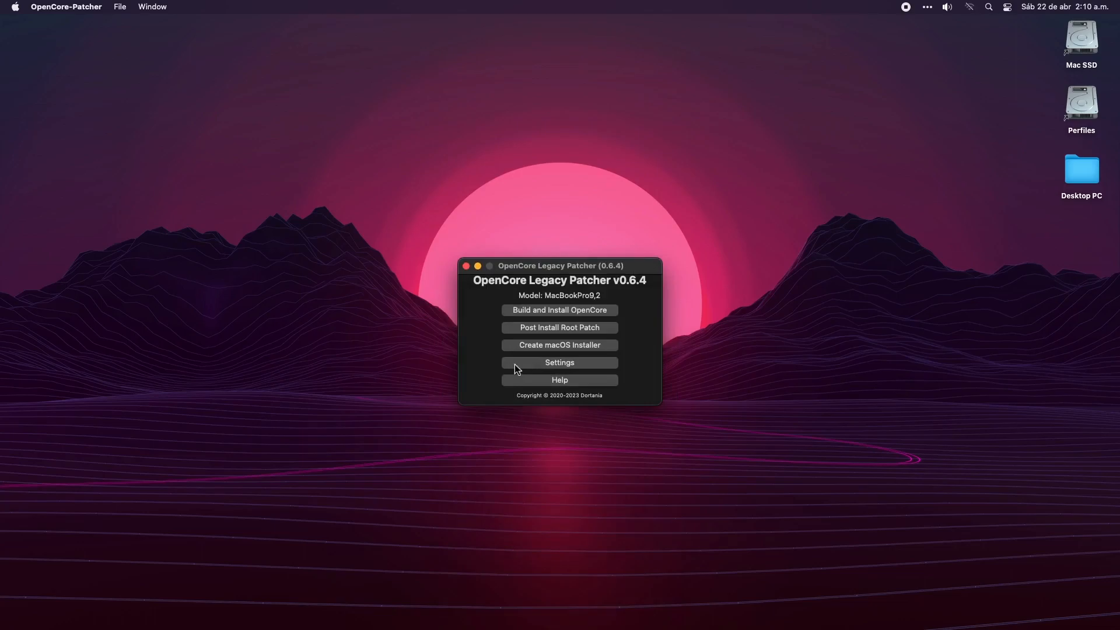
mouse_move(497, 301)
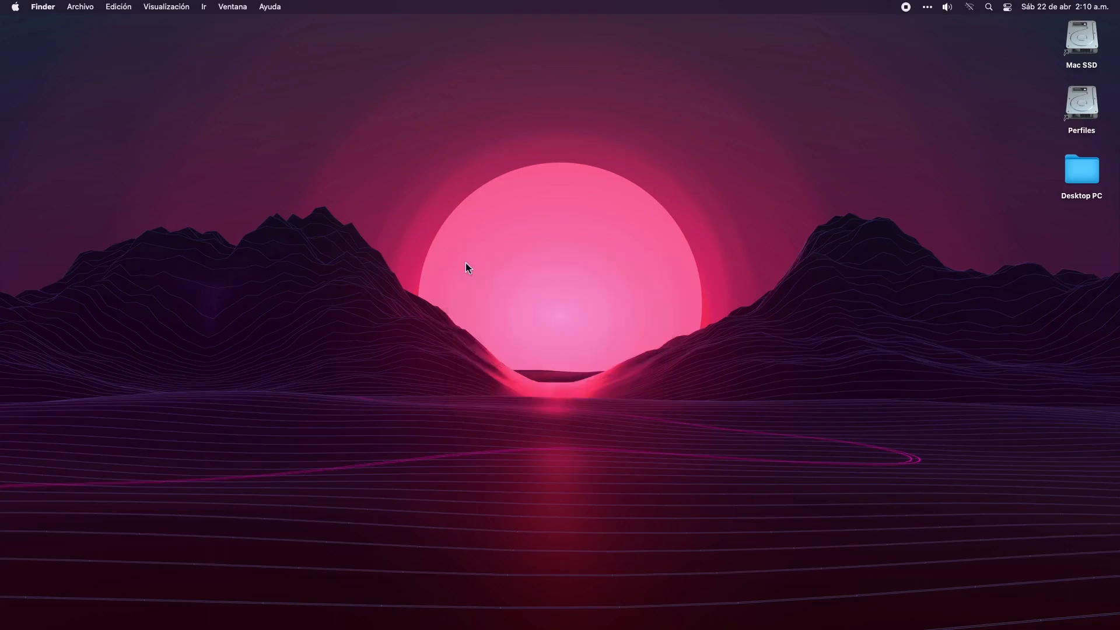
mouse_move(719, 177)
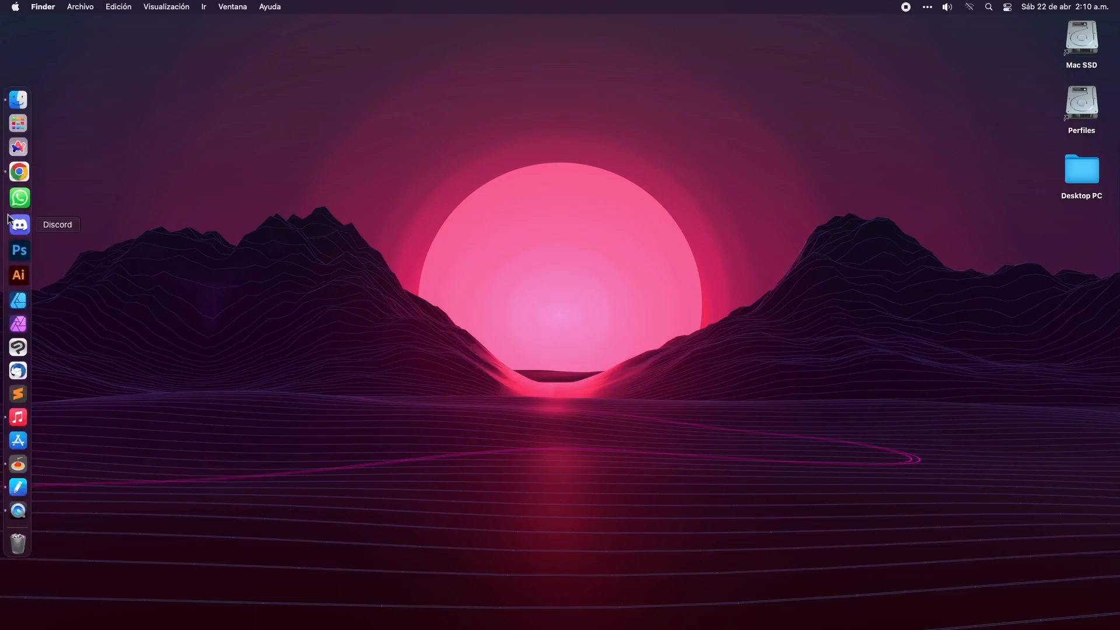
Bring Google Chrome to the front from the Dock.
left_click(19, 171)
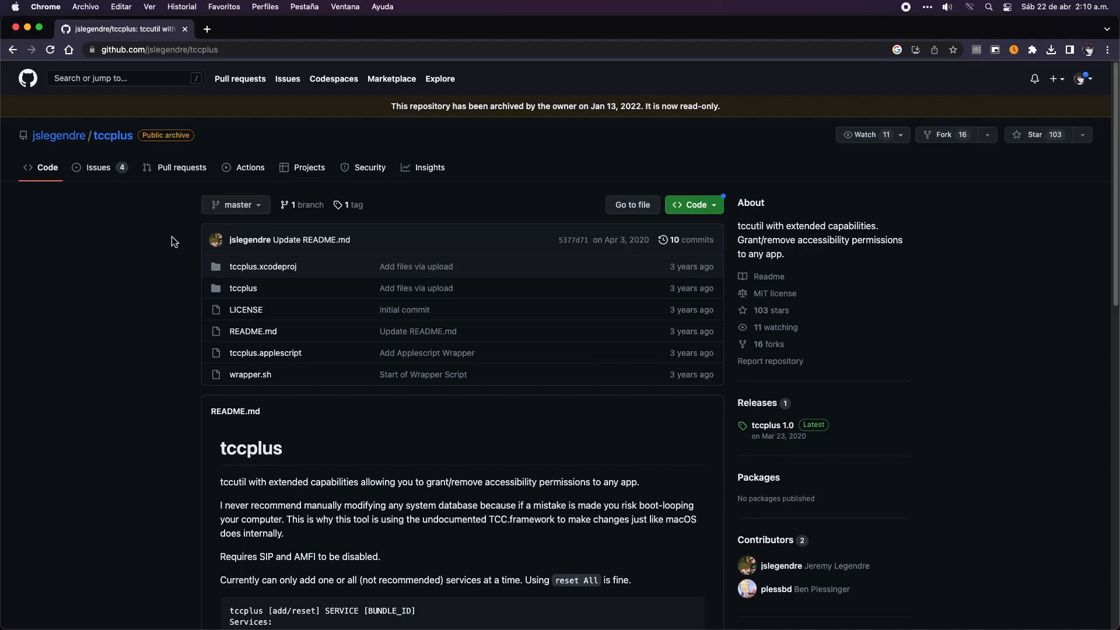
mouse_move(104, 56)
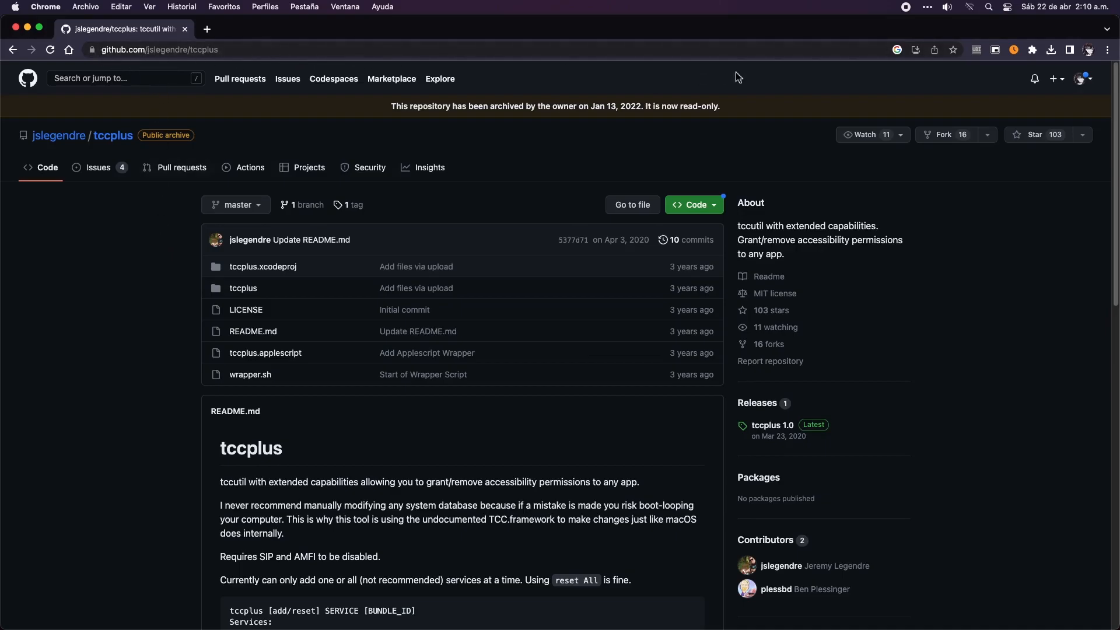
mouse_move(179, 374)
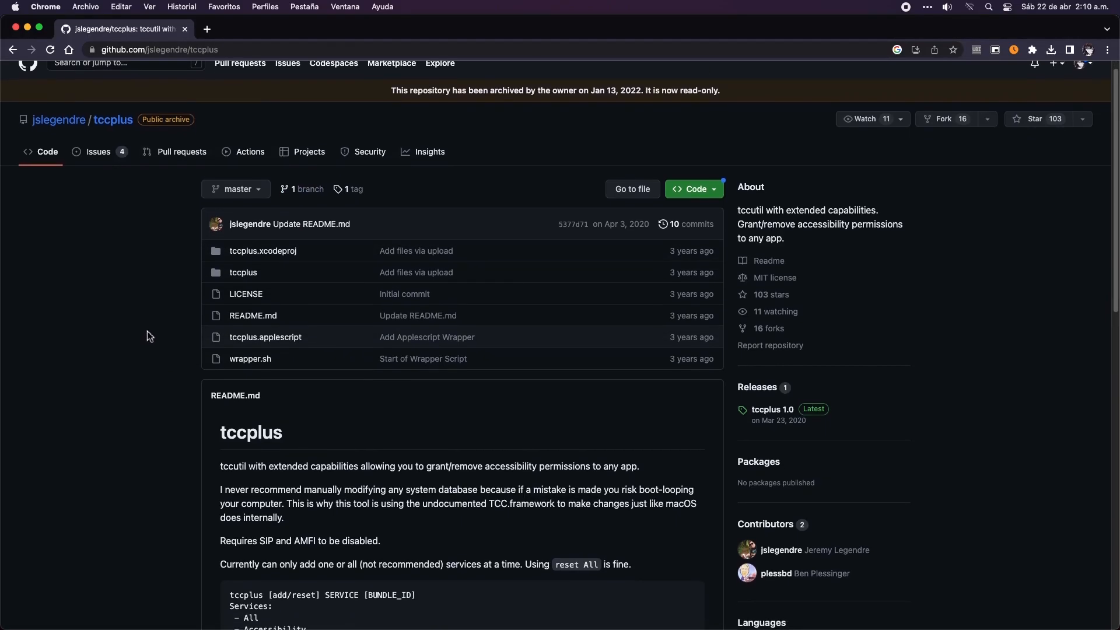
Scroll the tccplus README down to its services list and usage example.
scroll("down", 3)
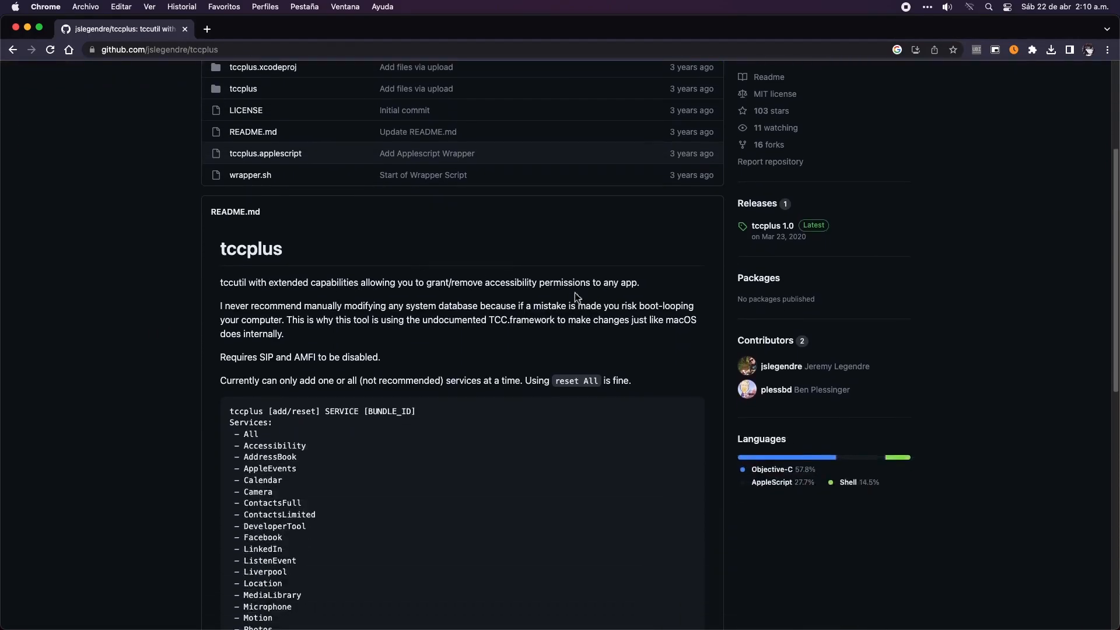
mouse_move(450, 340)
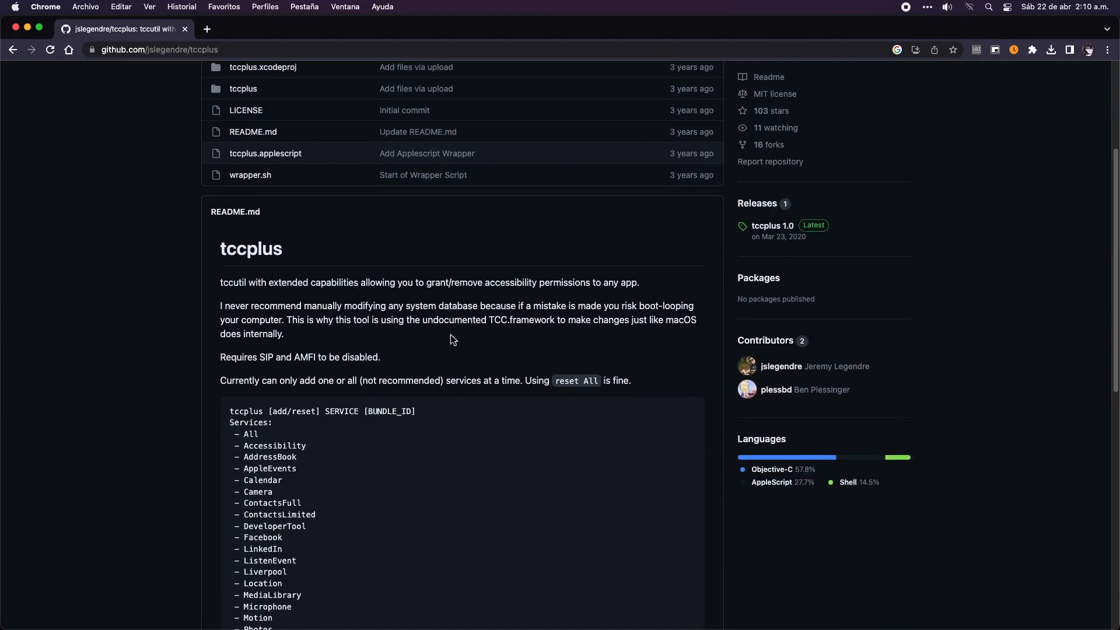
mouse_move(229, 330)
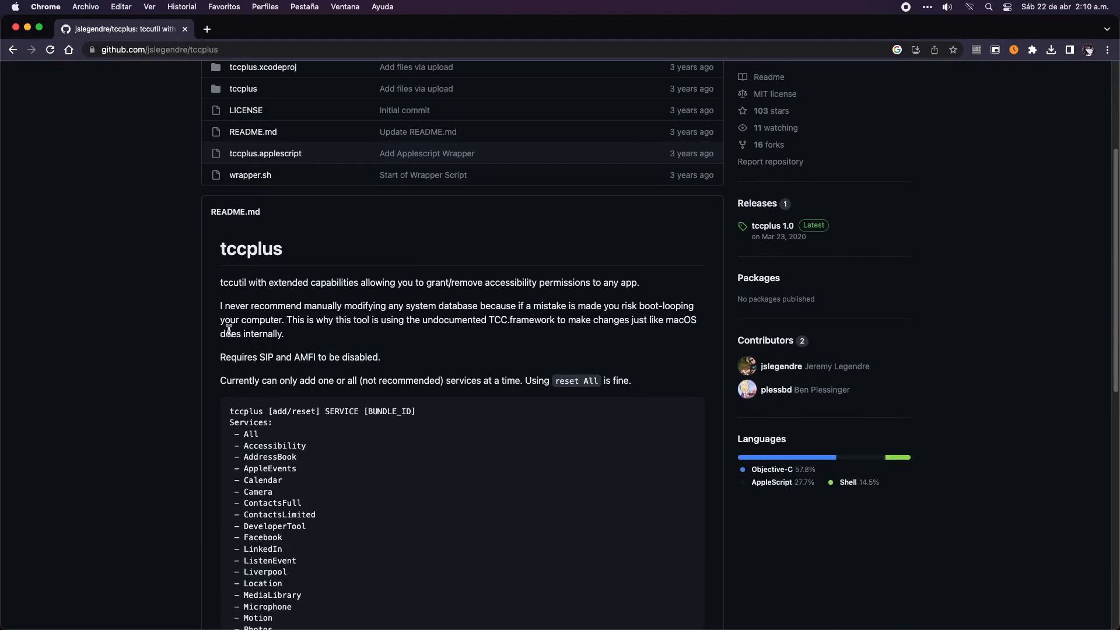
scroll("down", 3)
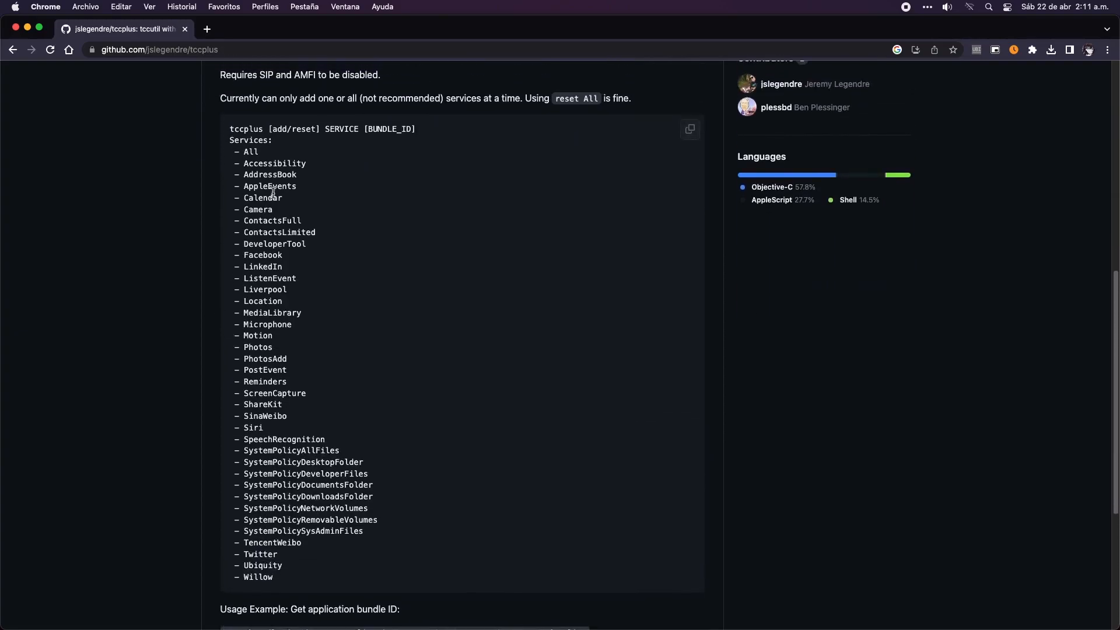
mouse_move(292, 311)
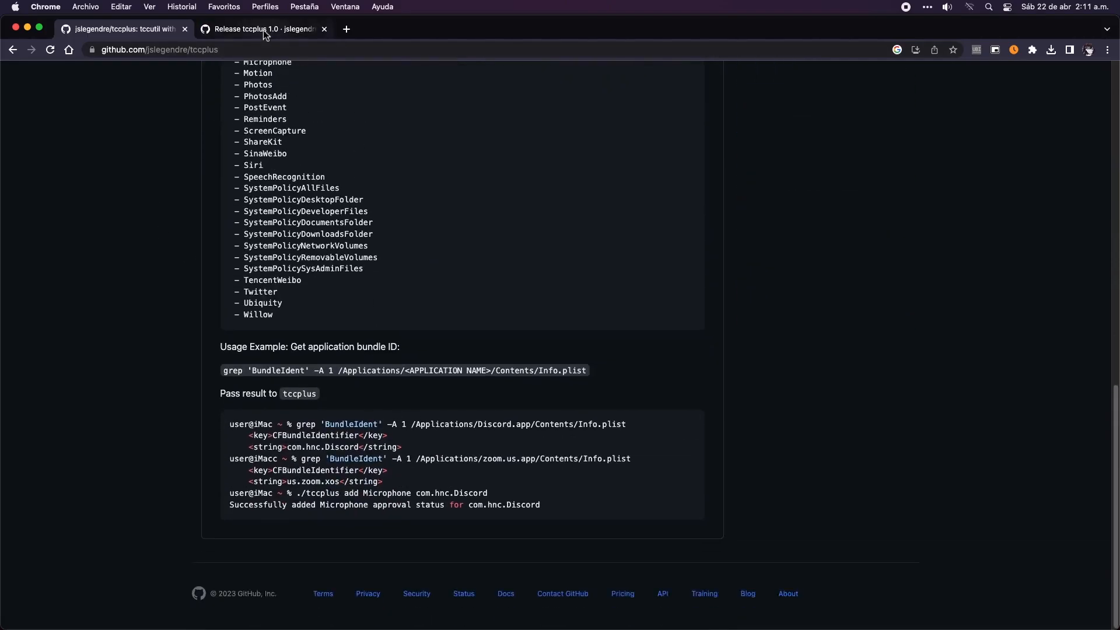
Download tccplus.zip from the tccplus 1.0 release page.
left_click(262, 30)
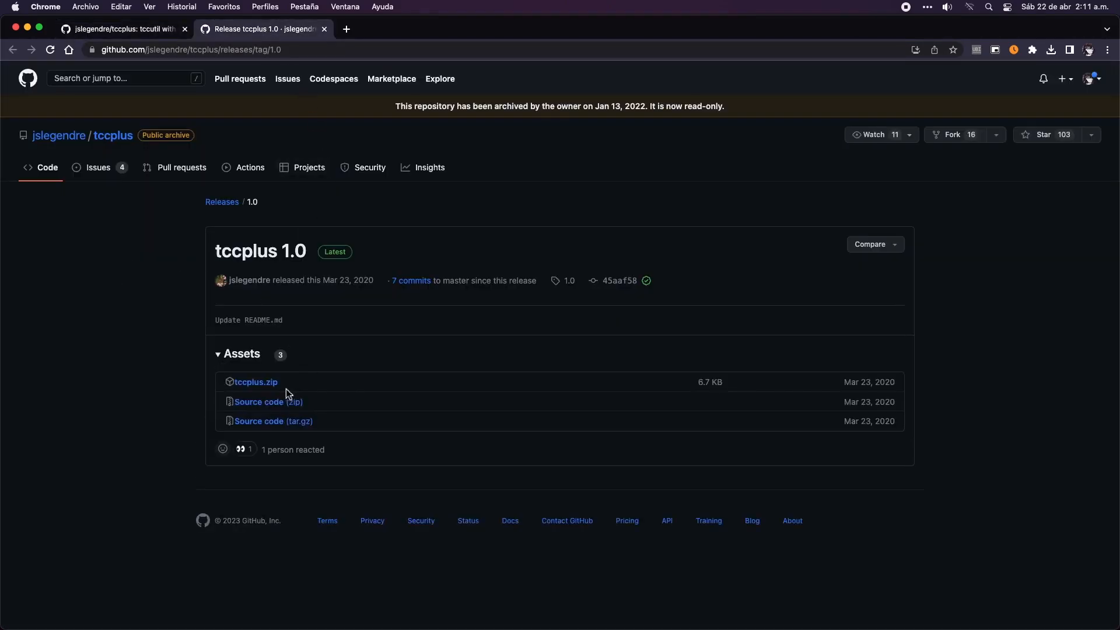
left_click(255, 382)
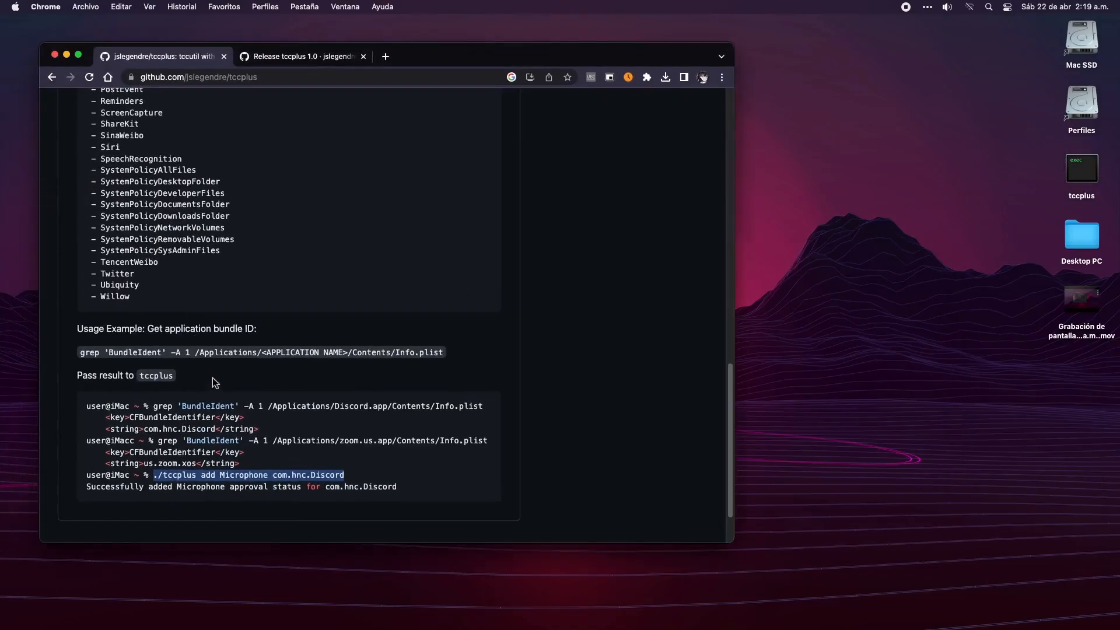
Select the <APPLICATION NAME> placeholder in the README's grep command.
double_click(304, 352)
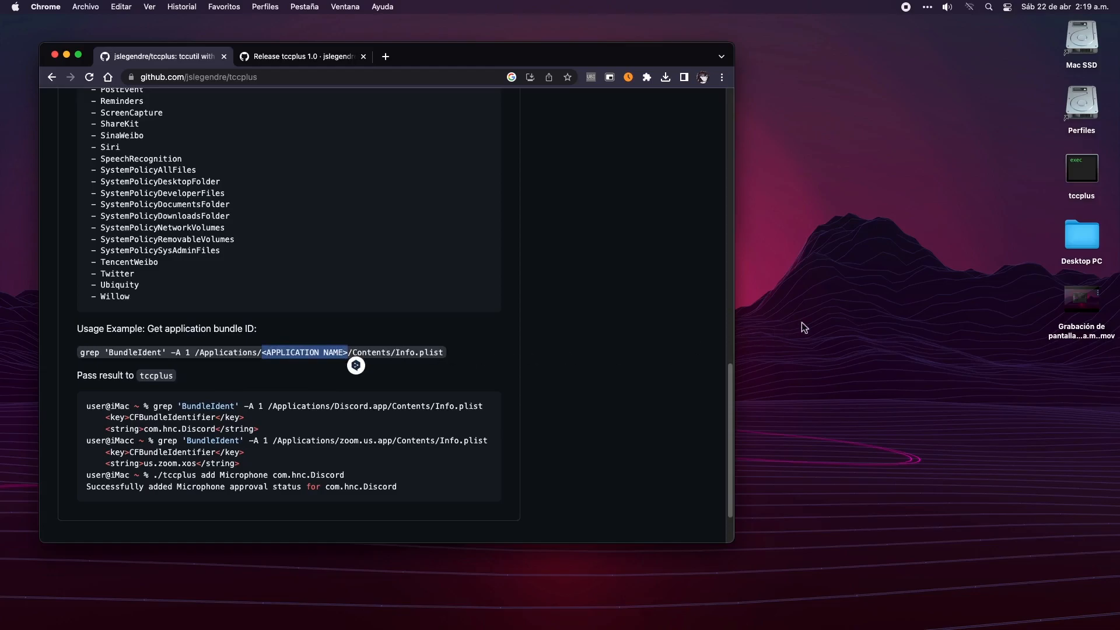
mouse_move(1011, 105)
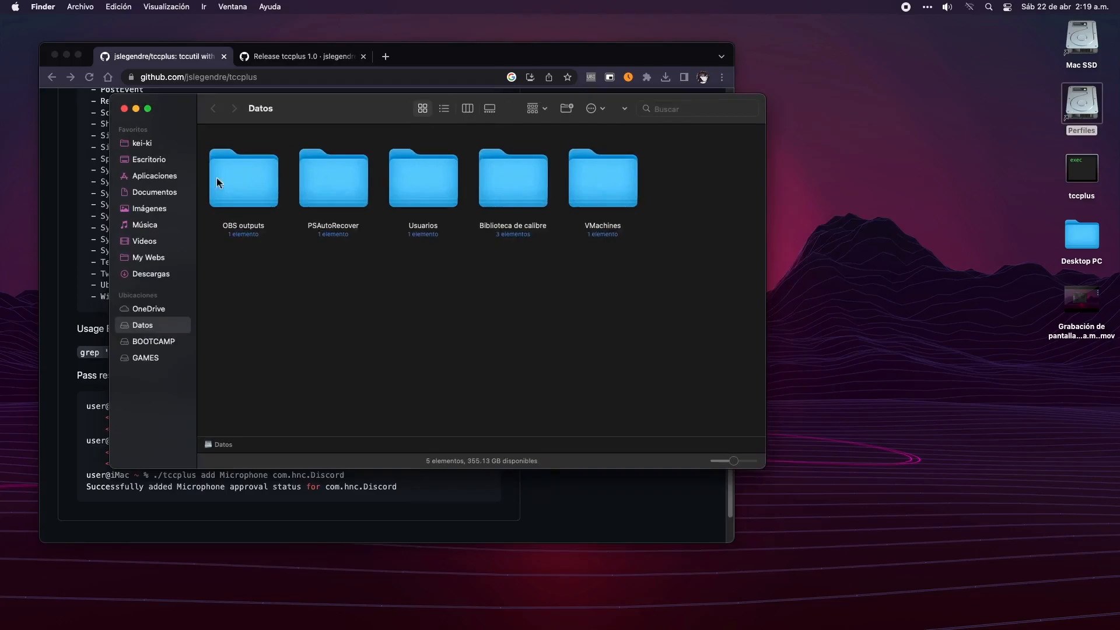
Open the Applications folder in Finder and check for Discord.app.
left_click(154, 176)
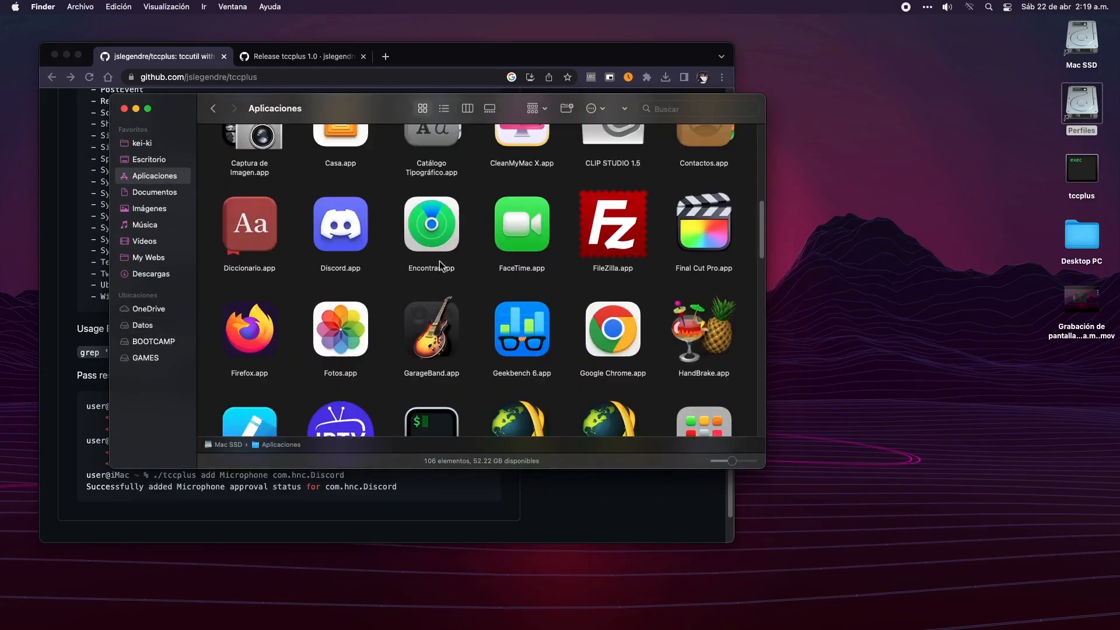
left_click(612, 230)
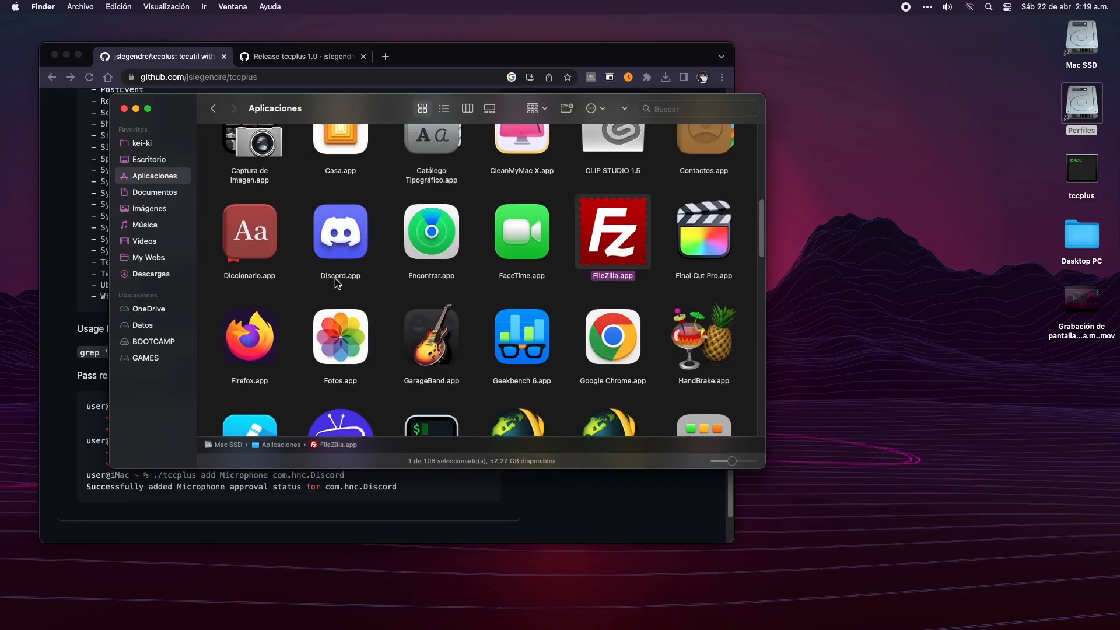
left_click(340, 230)
type("ye")
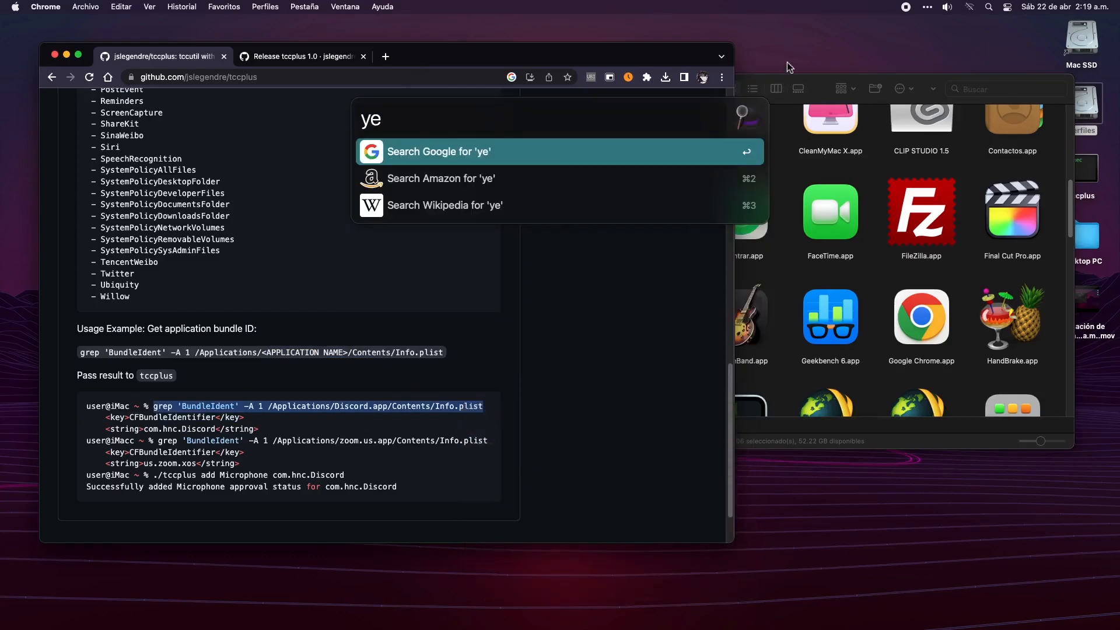
Launch Terminal and run grep 'BundleIdent' -A 1 on Discord.app's Info.plist.
type("ter")
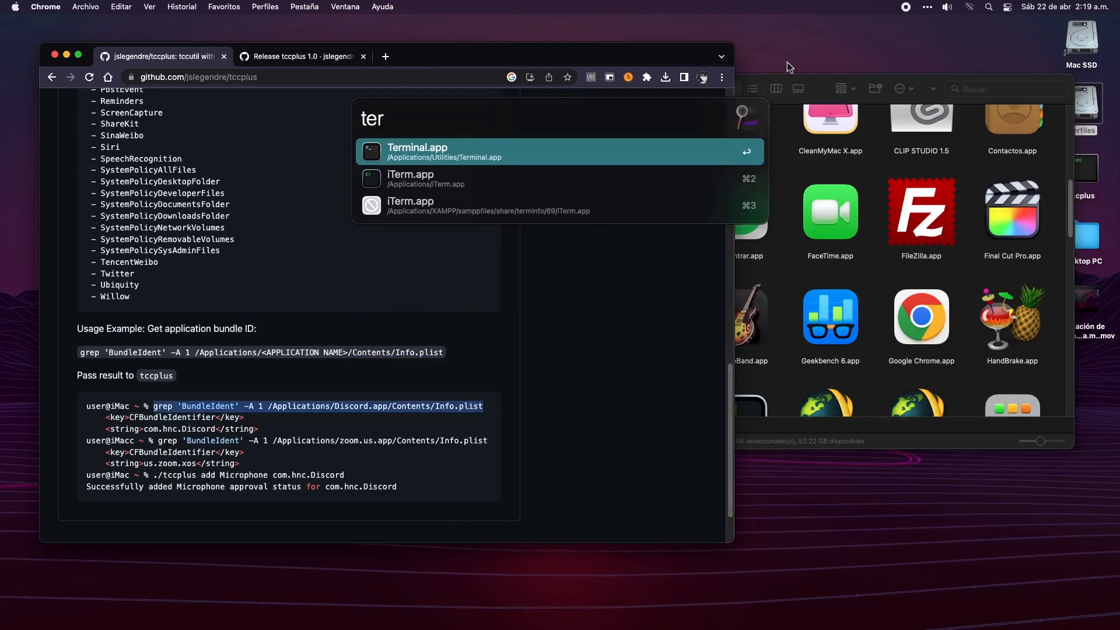
left_click(417, 152)
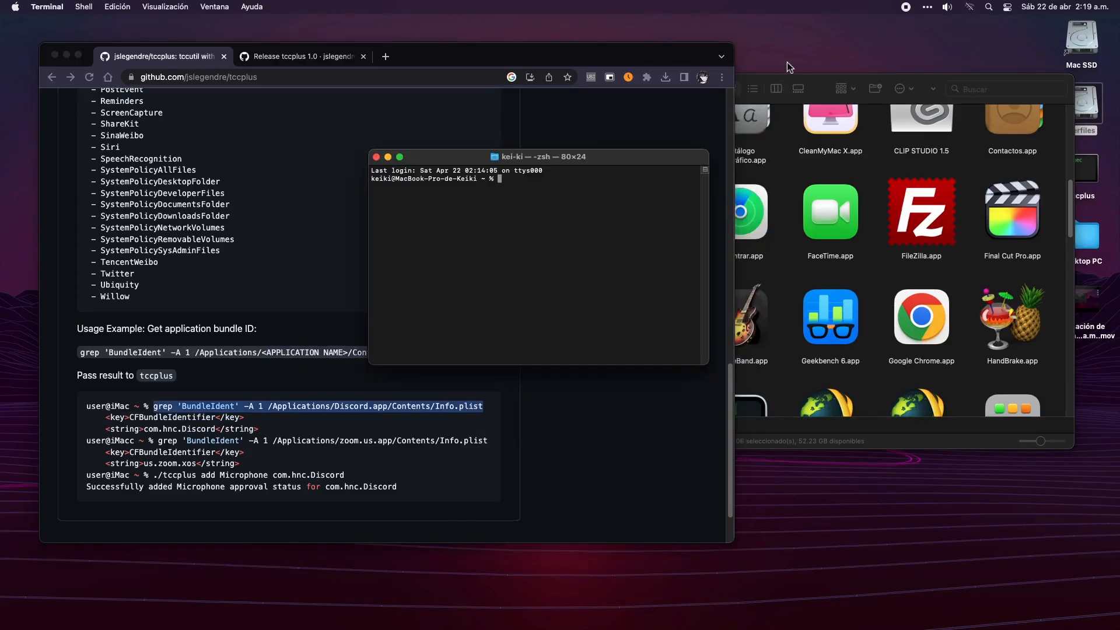
type("grep 'BundleIdent' -A 1 /Applications/Discord.app/Contents/Info.plist")
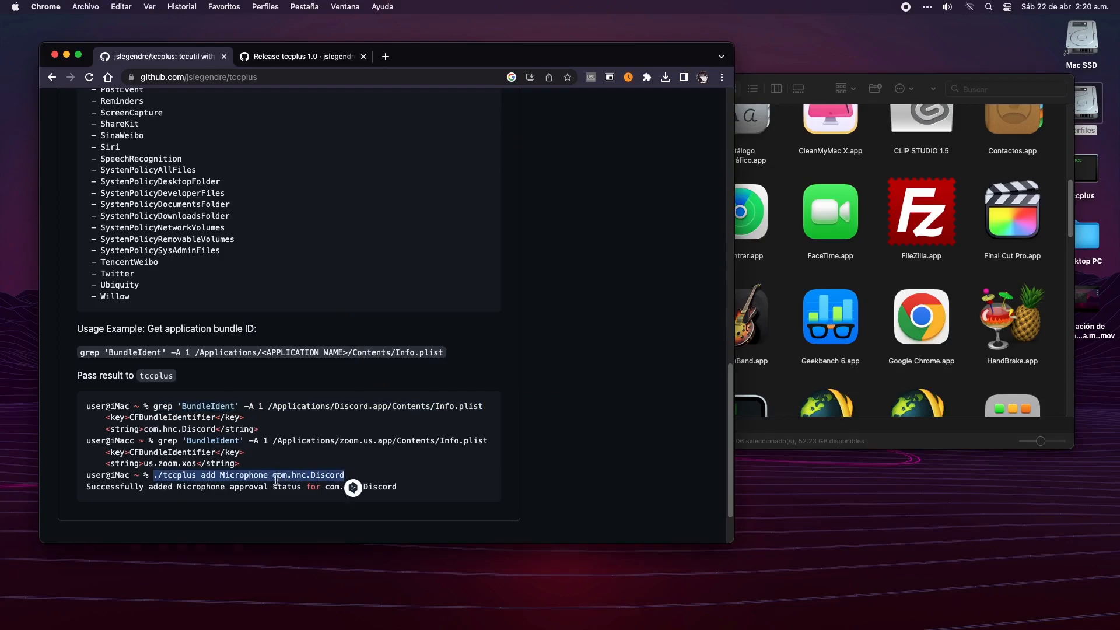
mouse_move(523, 372)
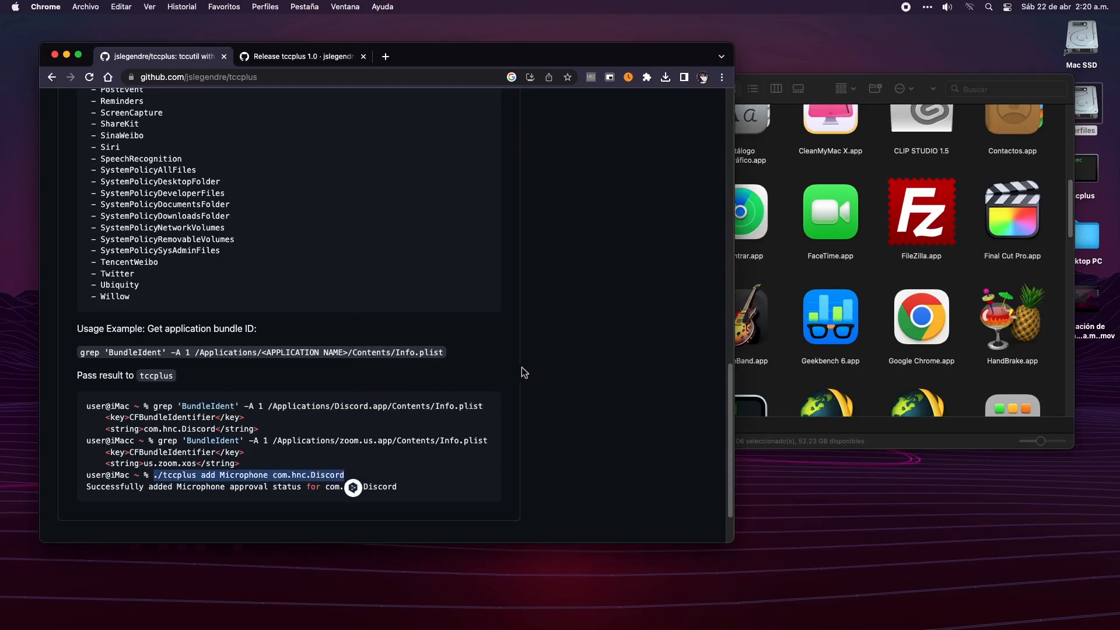
mouse_move(350, 230)
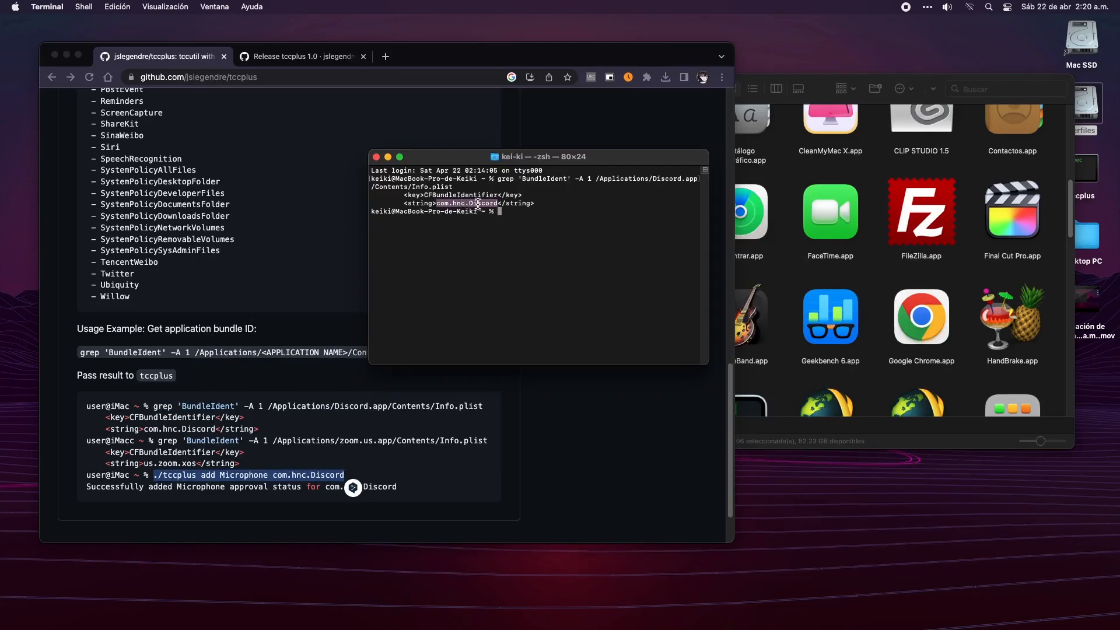
Run ./tccplus add Microphone com.hnc.Discord, which fails with 'no such file or directory'.
type("./tccplus add Microphone com.hnc.Discord")
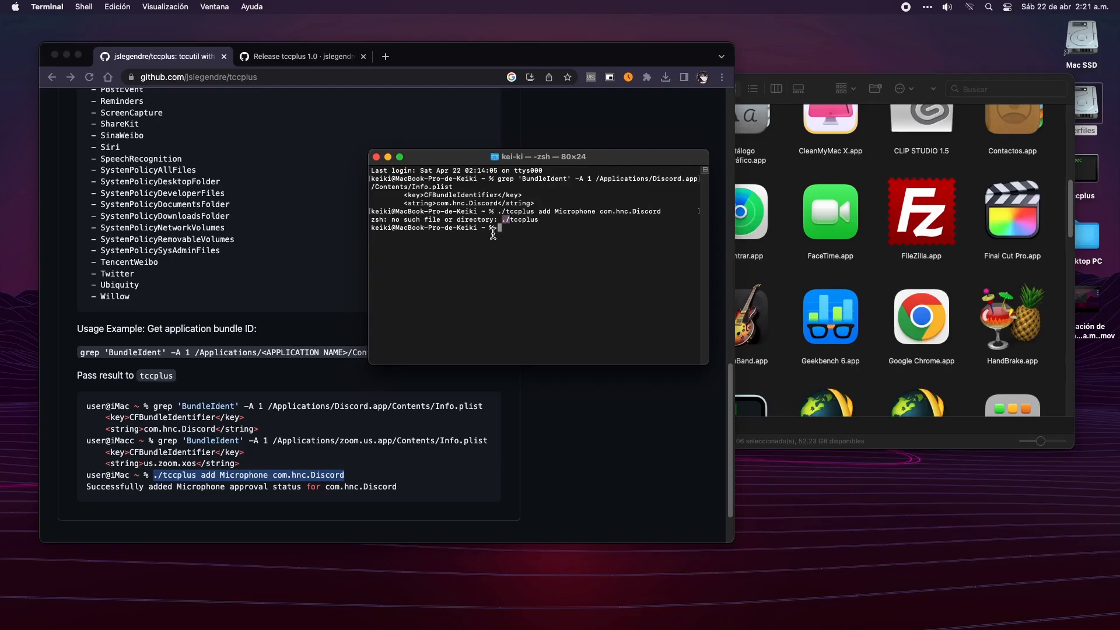
mouse_move(642, 236)
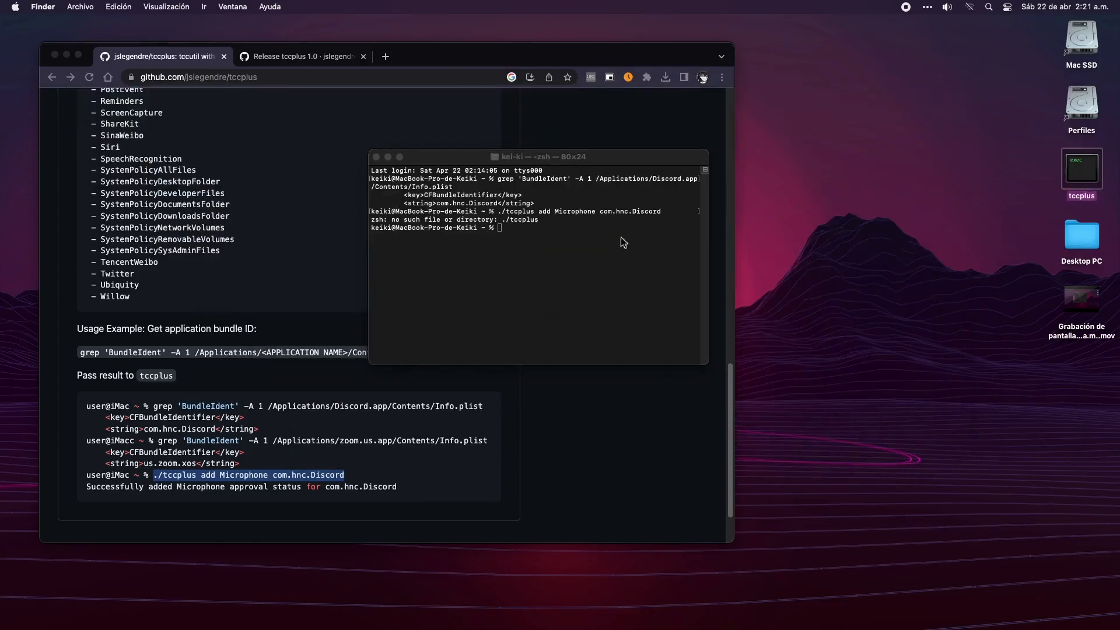
mouse_move(1077, 171)
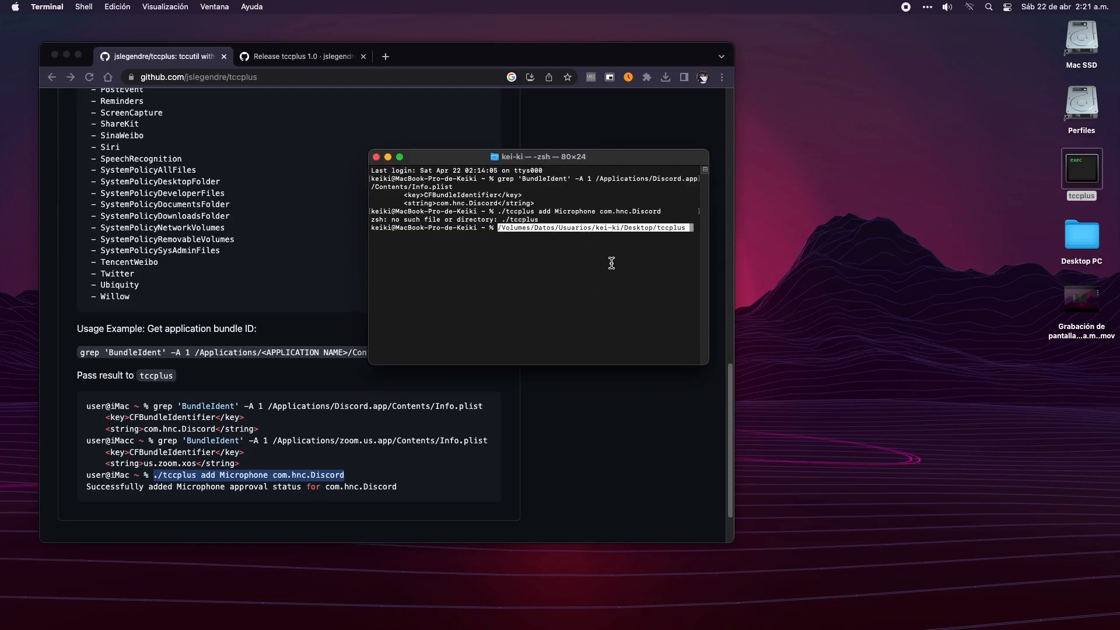
mouse_move(569, 232)
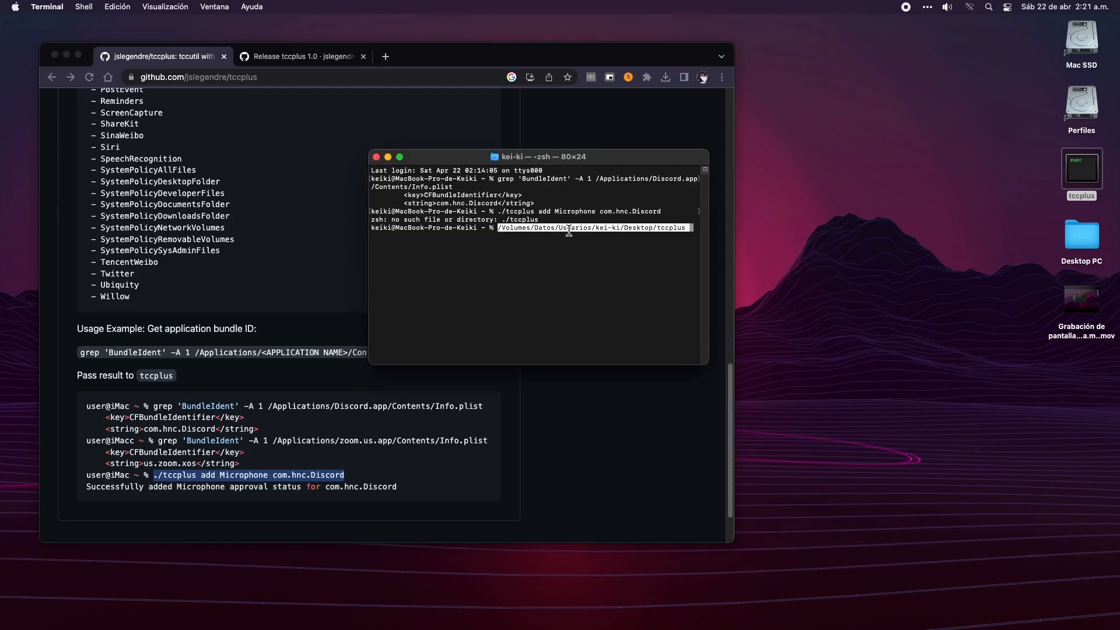
mouse_move(686, 231)
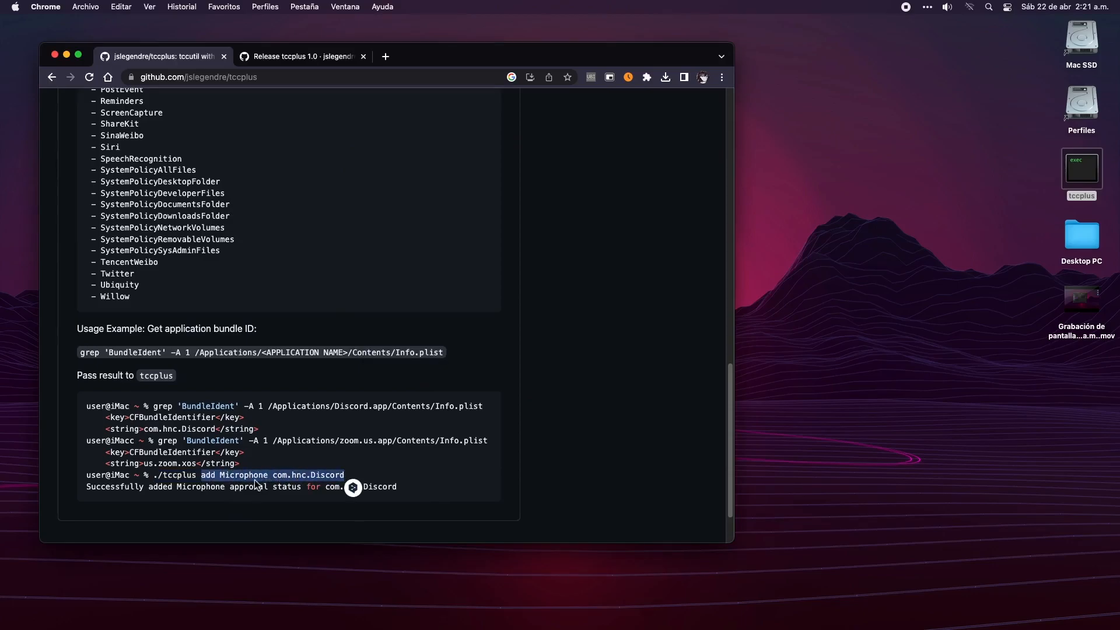
Run tccplus with 'add Camera com.hnc.Discord' and get the success message.
scroll("up", 3)
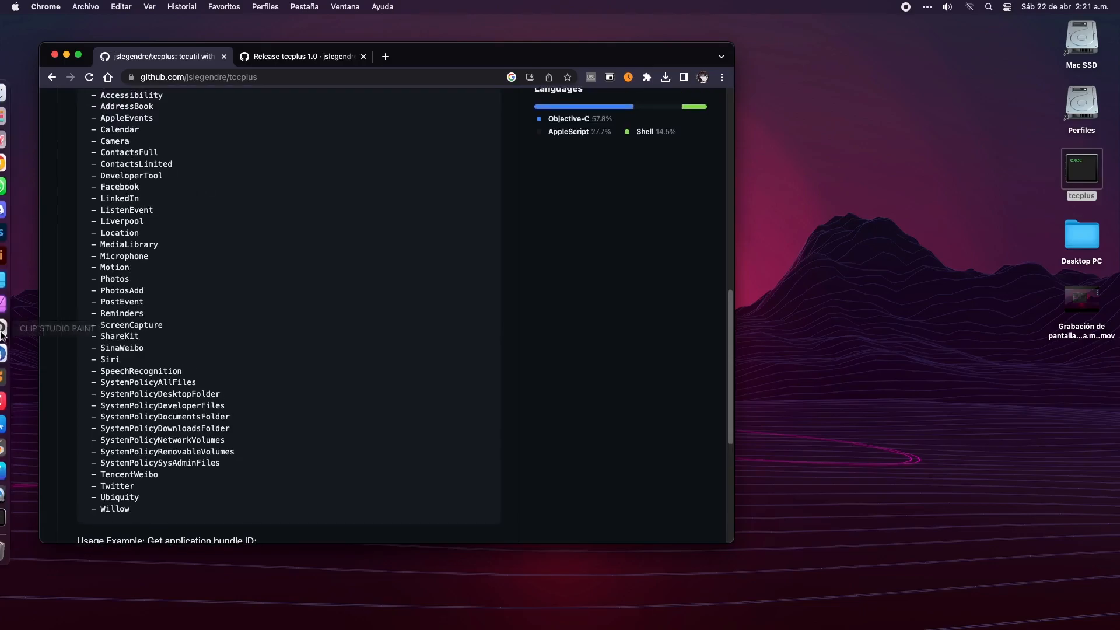
left_click(18, 375)
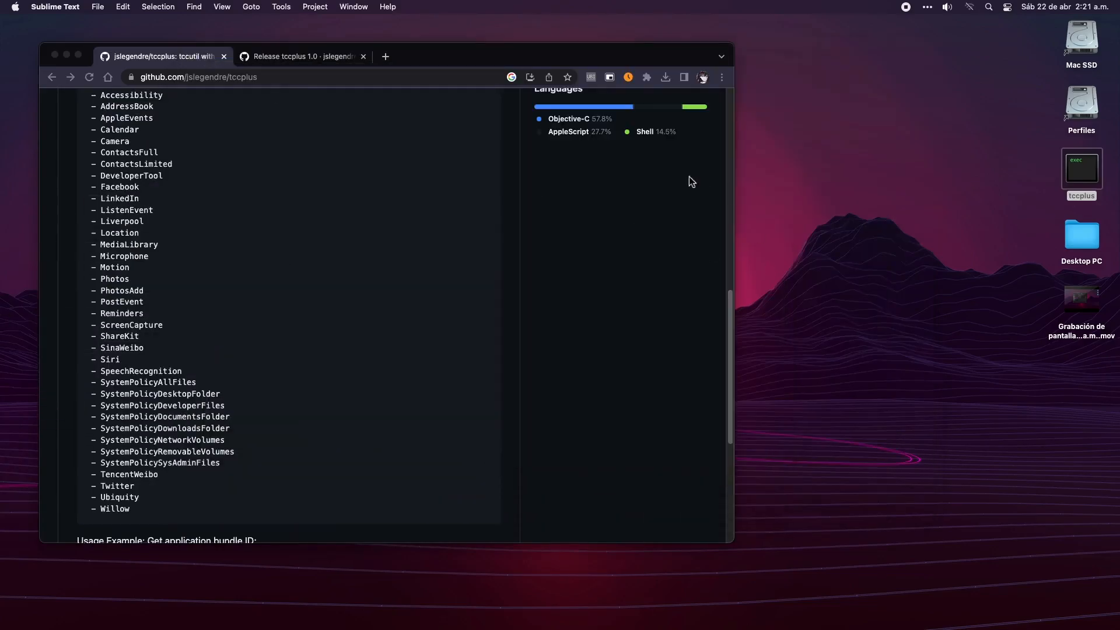
mouse_move(84, 336)
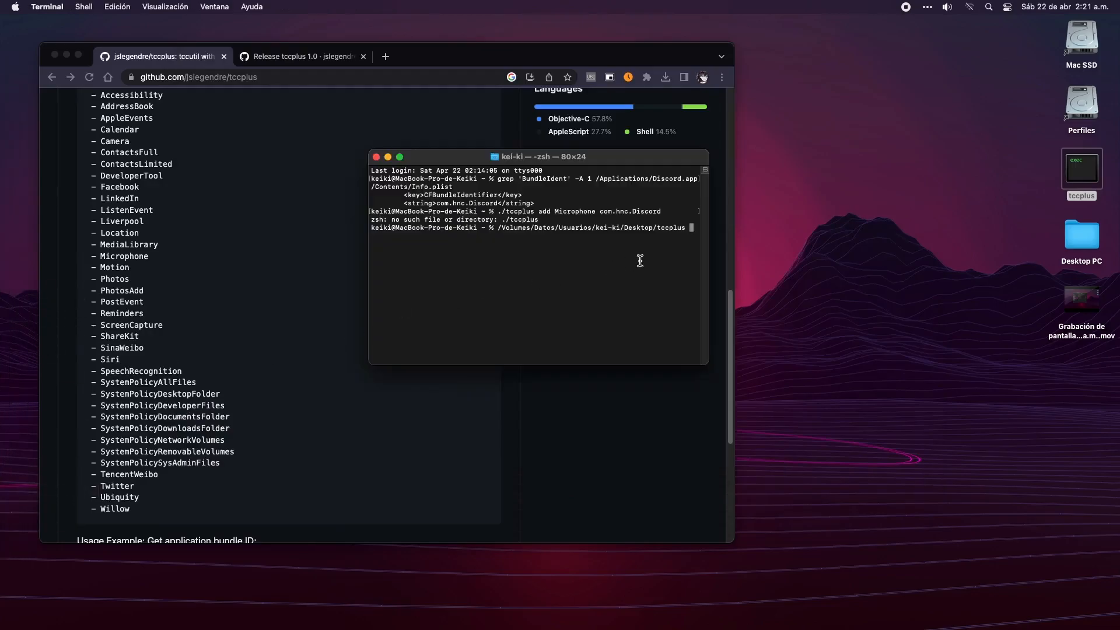
type("add Camera com.hnc.Discord")
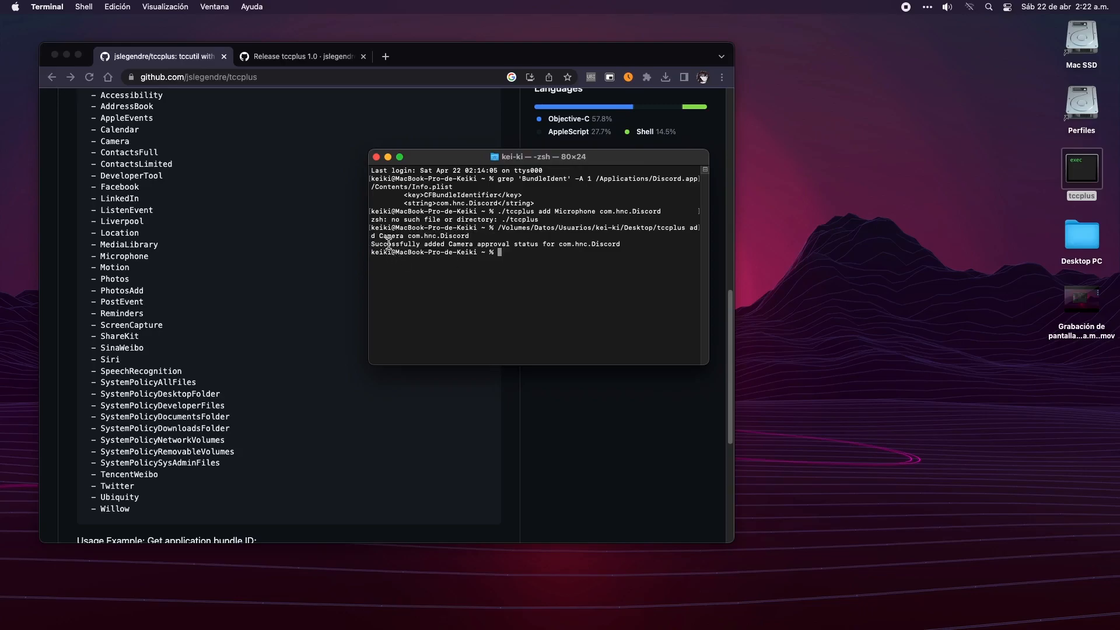
mouse_move(575, 246)
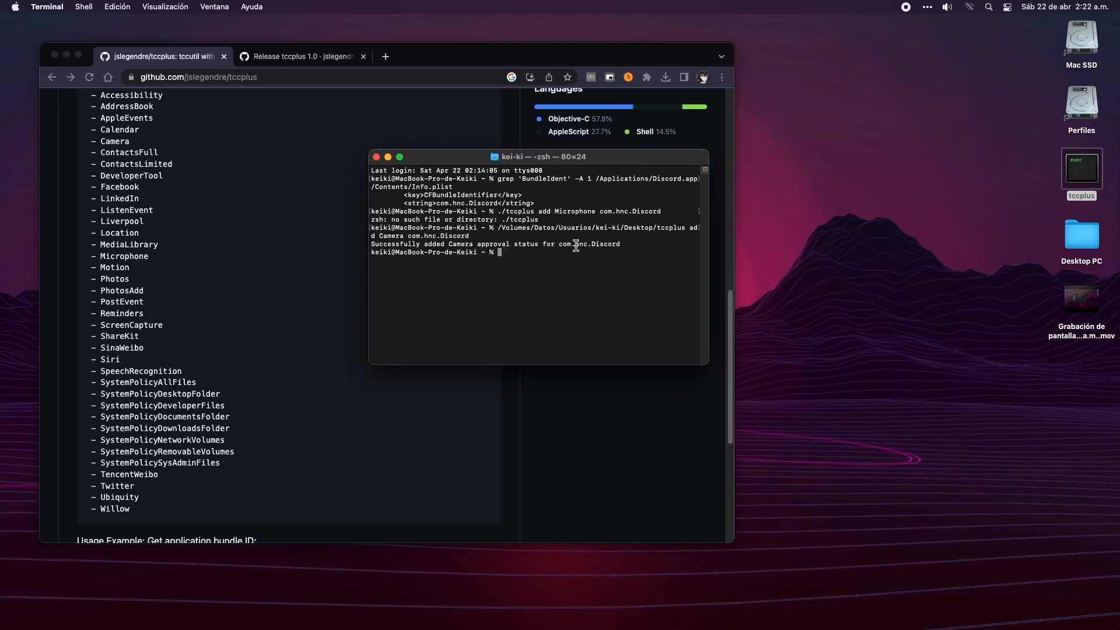
mouse_move(684, 334)
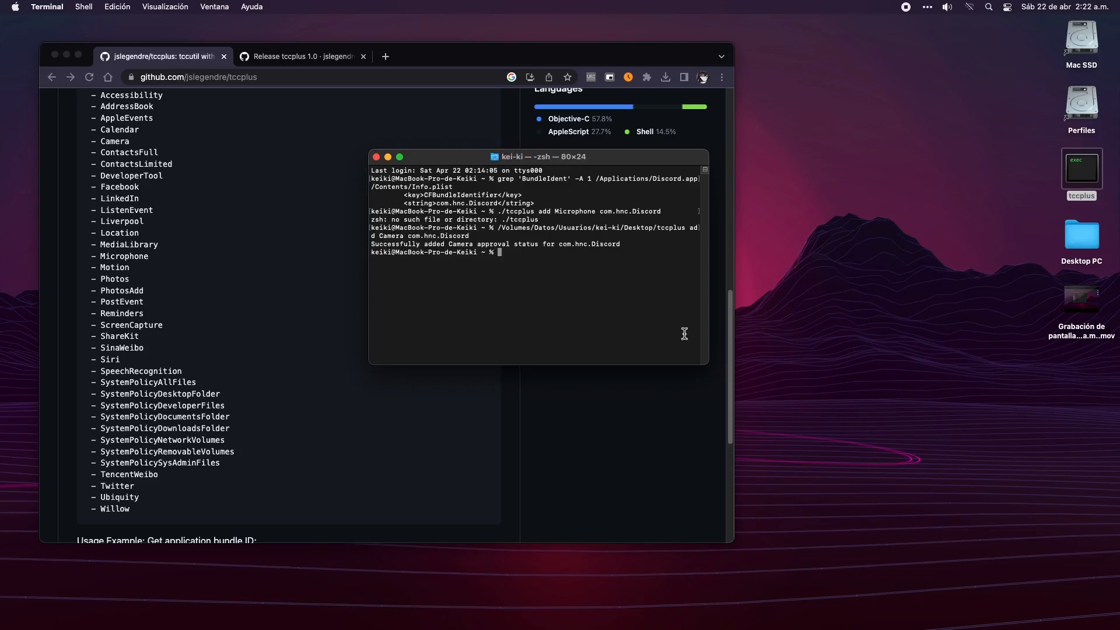
mouse_move(378, 243)
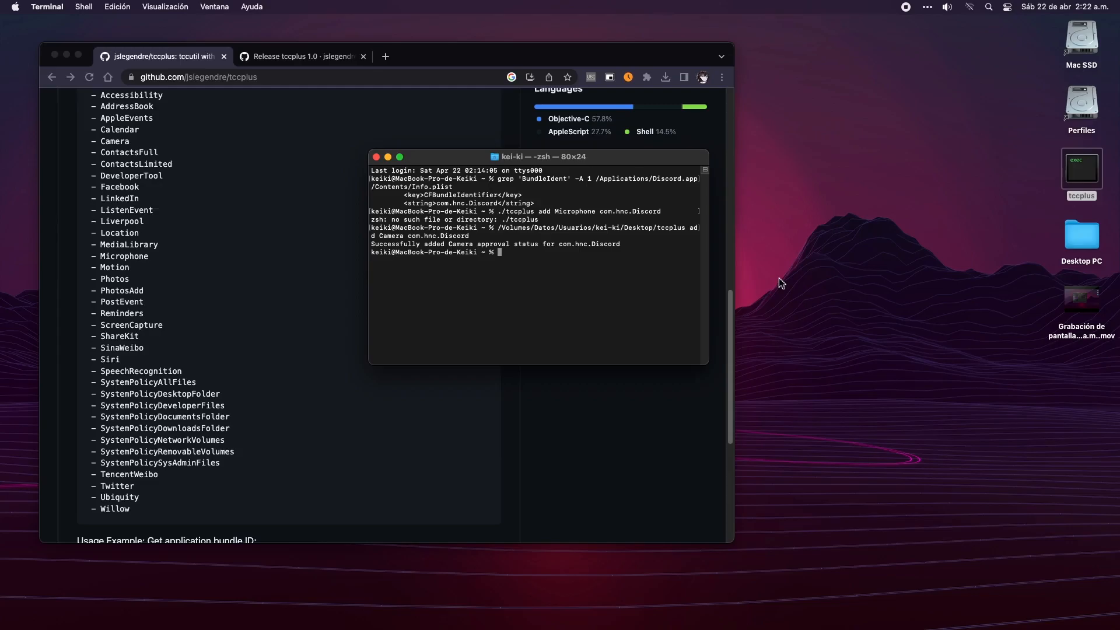
Start a new command with sudo followed by the tccplus desktop path.
type("sudo /Volumes/Datos/Usuarios/kei-ki/Desktop/tccplus")
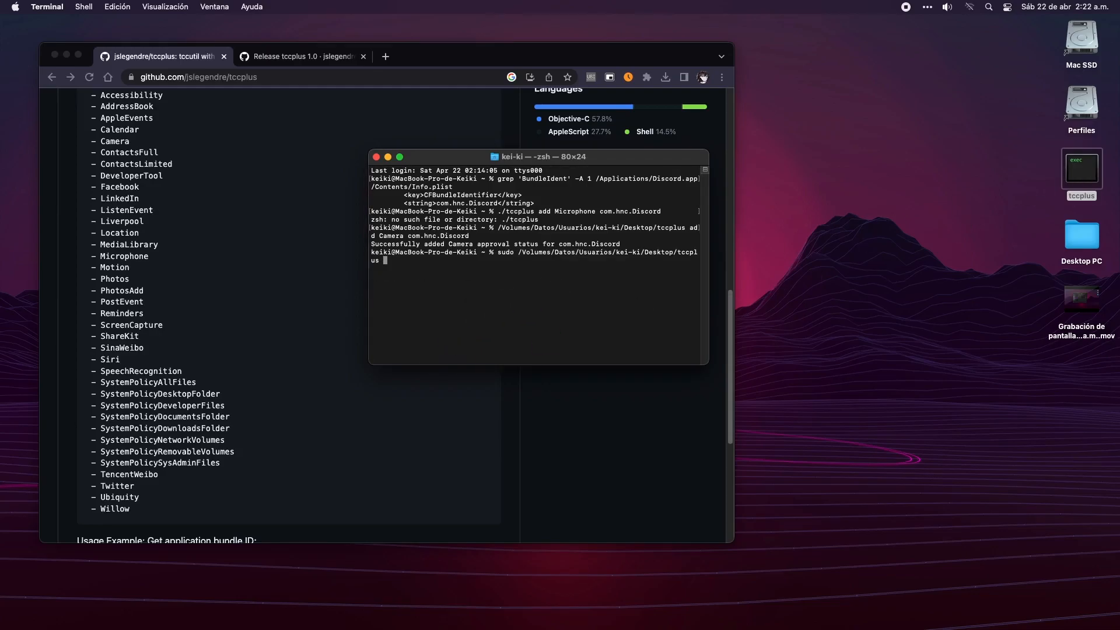
Append 'add Camera com.hnc.Discord' to the sudo tccplus command.
type("add Camera com.hnc.Discord")
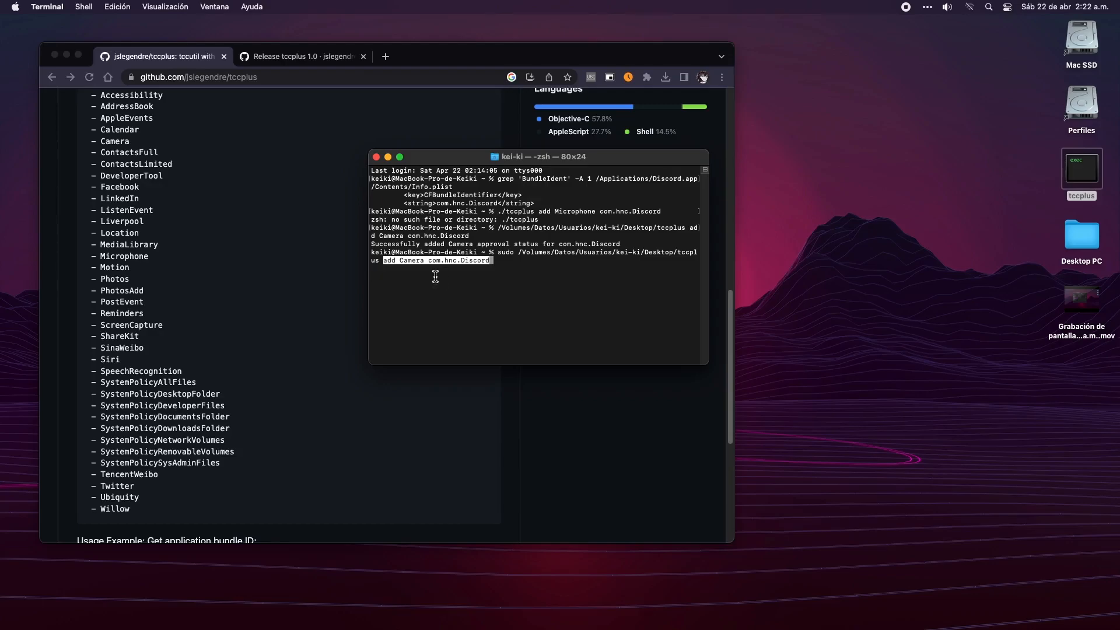
mouse_move(473, 281)
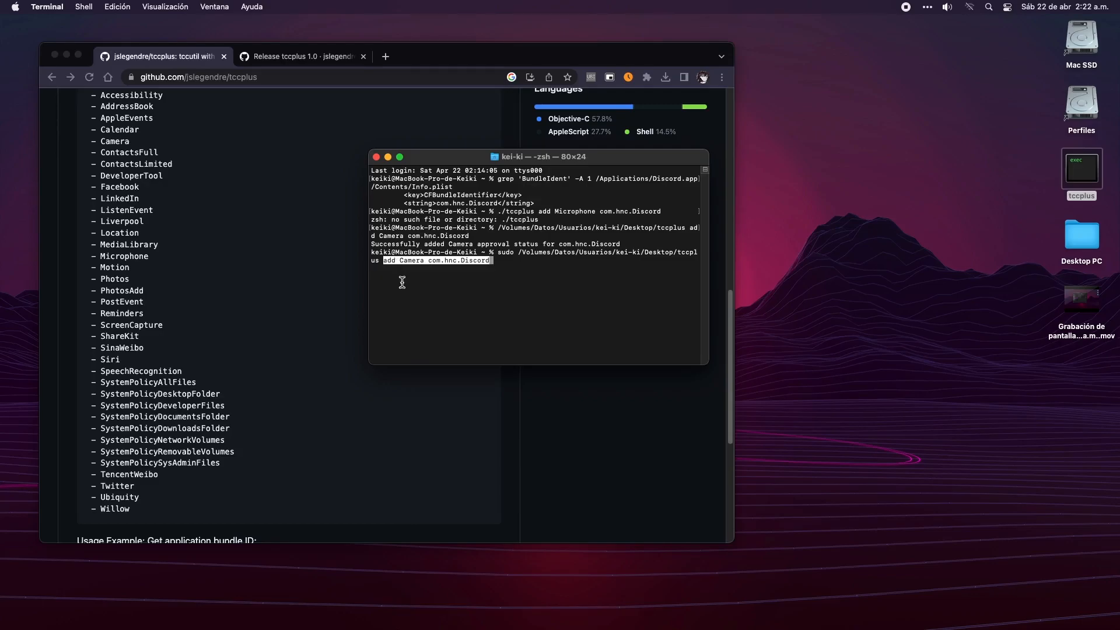
mouse_move(17, 95)
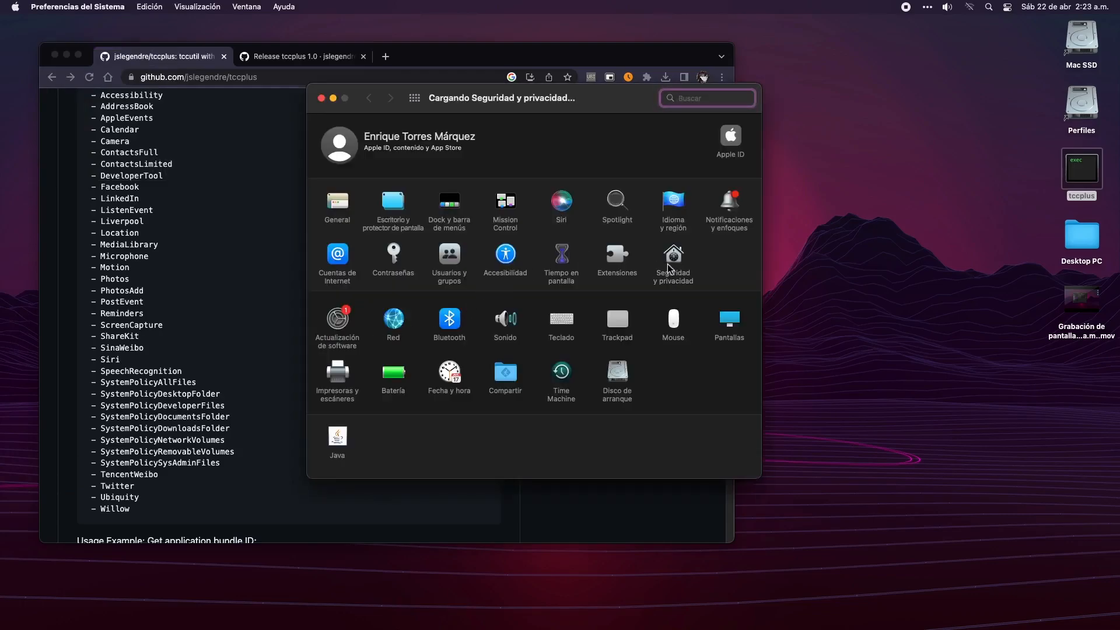
Check Discord.app in the Cámara list, then show the Micrófono access list.
left_click(672, 257)
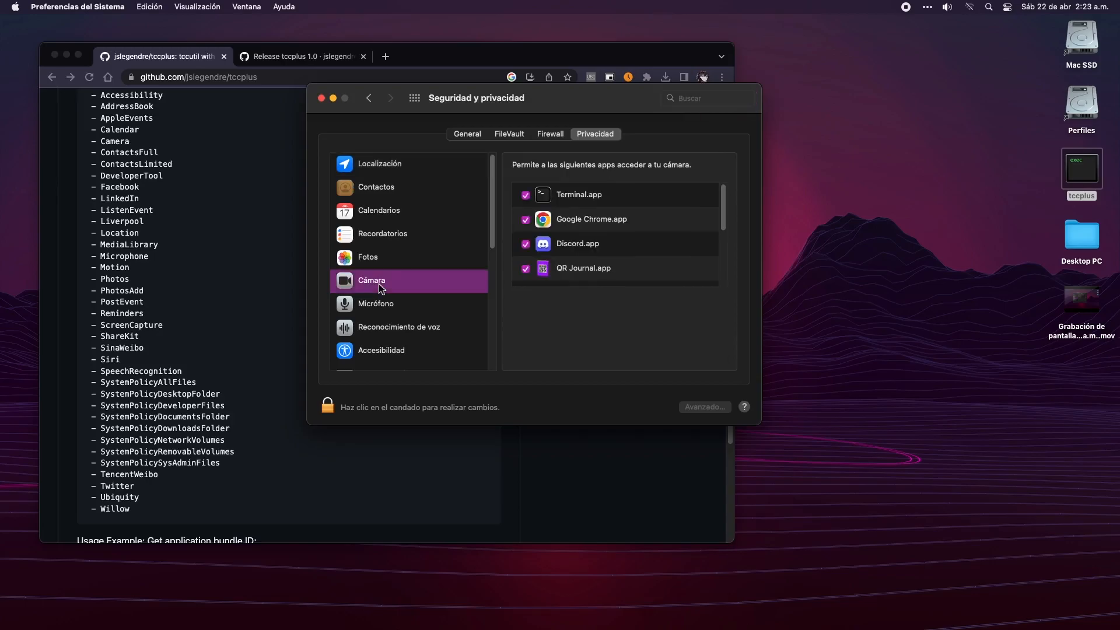
mouse_move(616, 249)
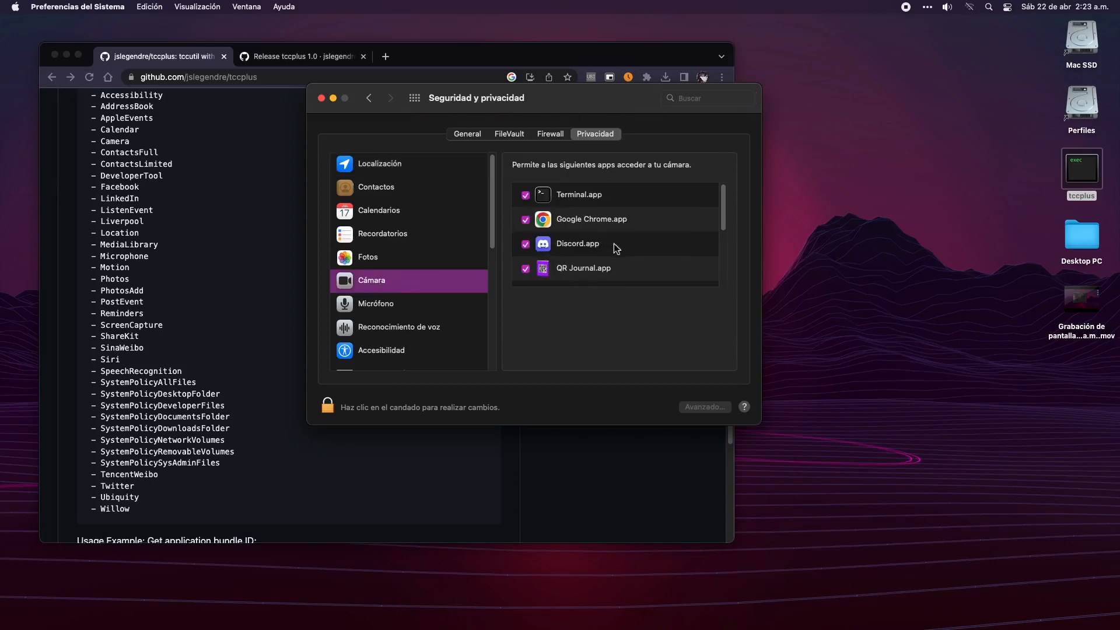
mouse_move(585, 255)
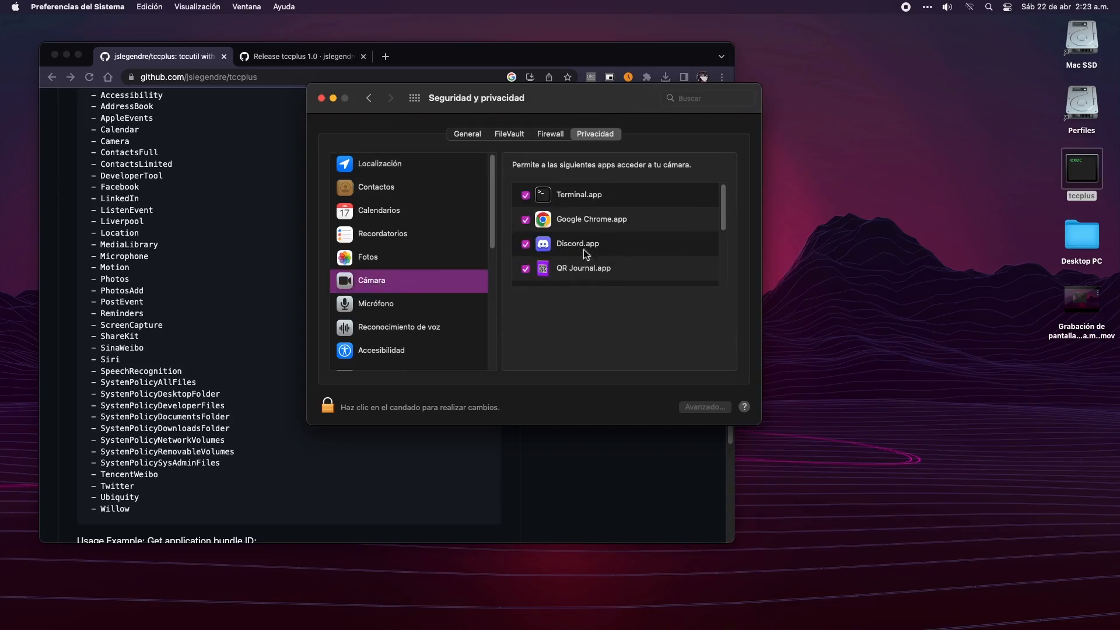
scroll("down", 3)
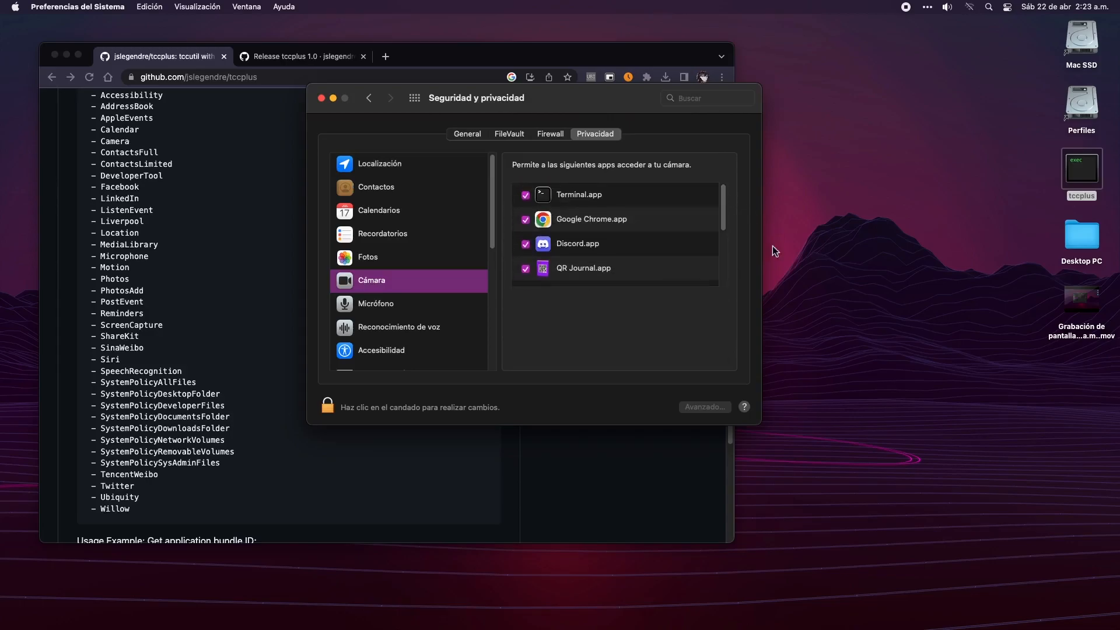
mouse_move(779, 242)
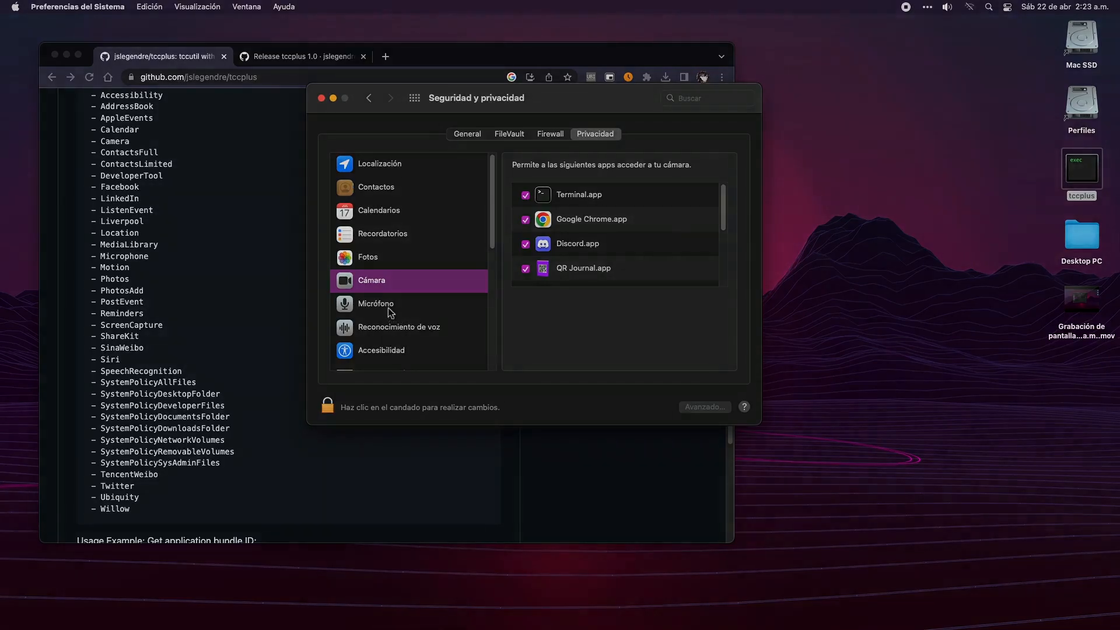
left_click(375, 304)
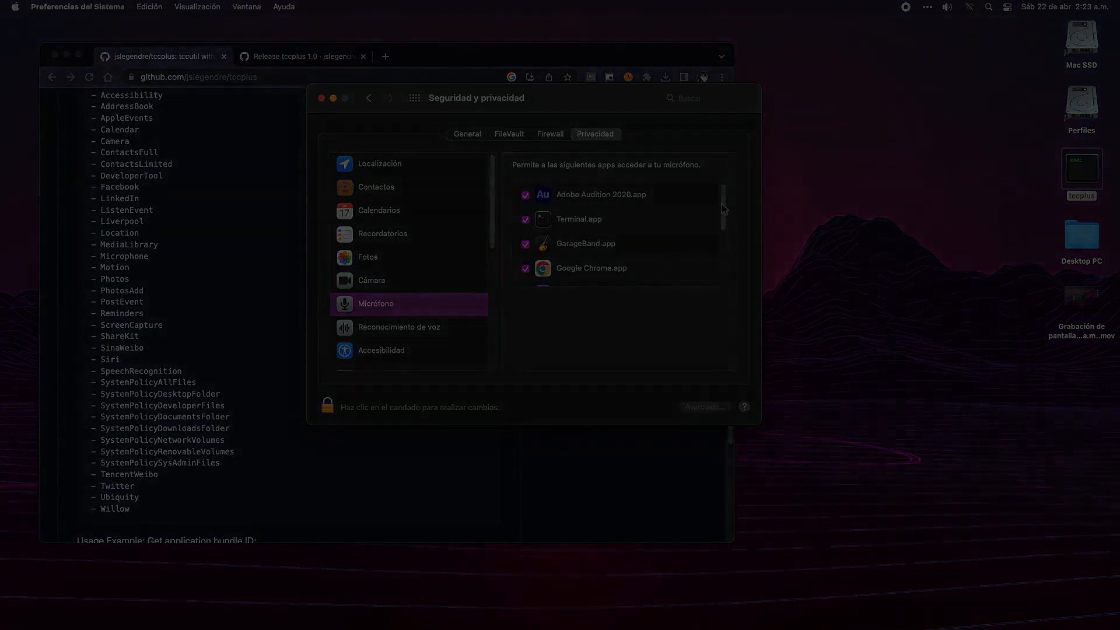